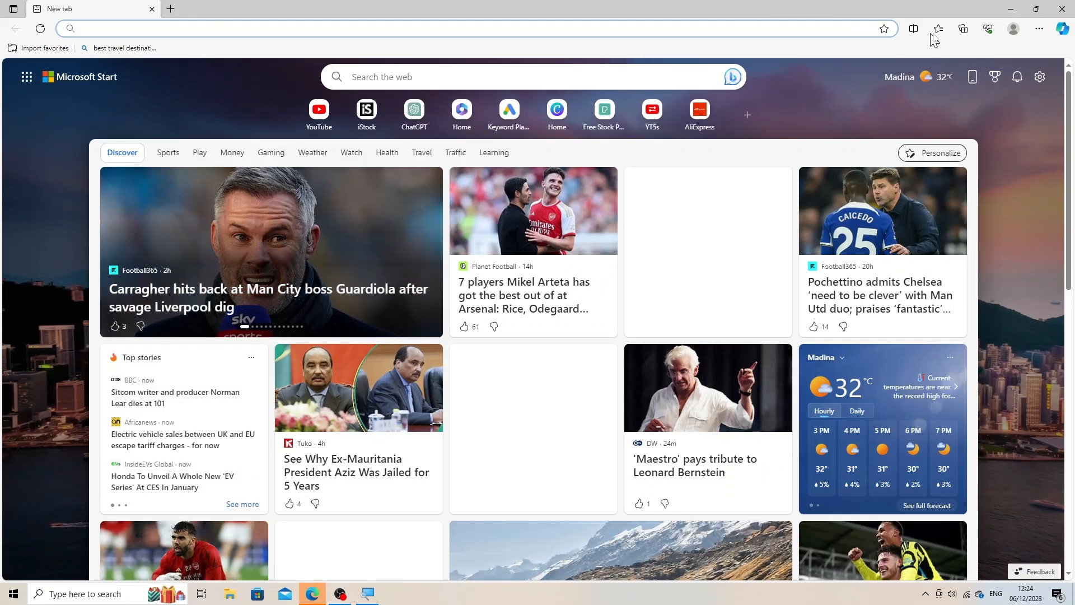
mouse_move(1037, 29)
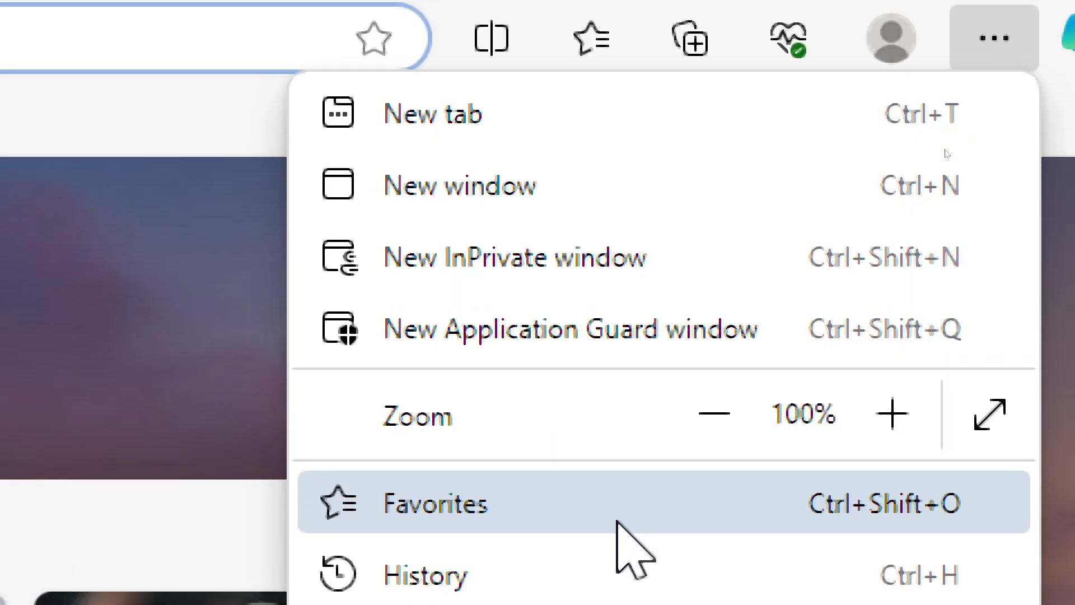
Step: Scroll the Extensions panel toward the Microsoft Edge Add-ons website link
scroll(down, 3)
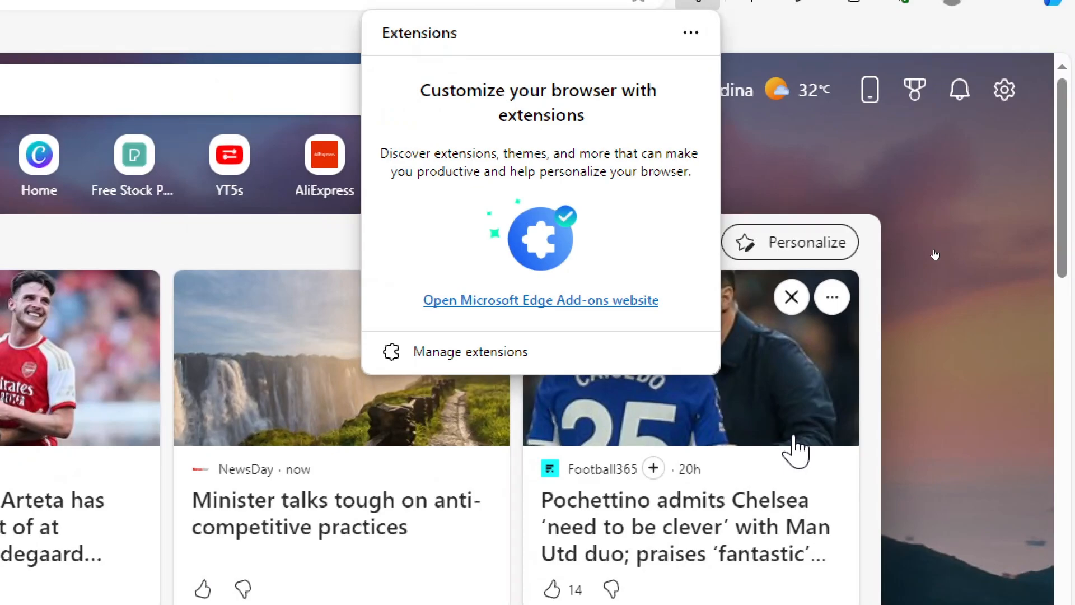
mouse_move(524, 322)
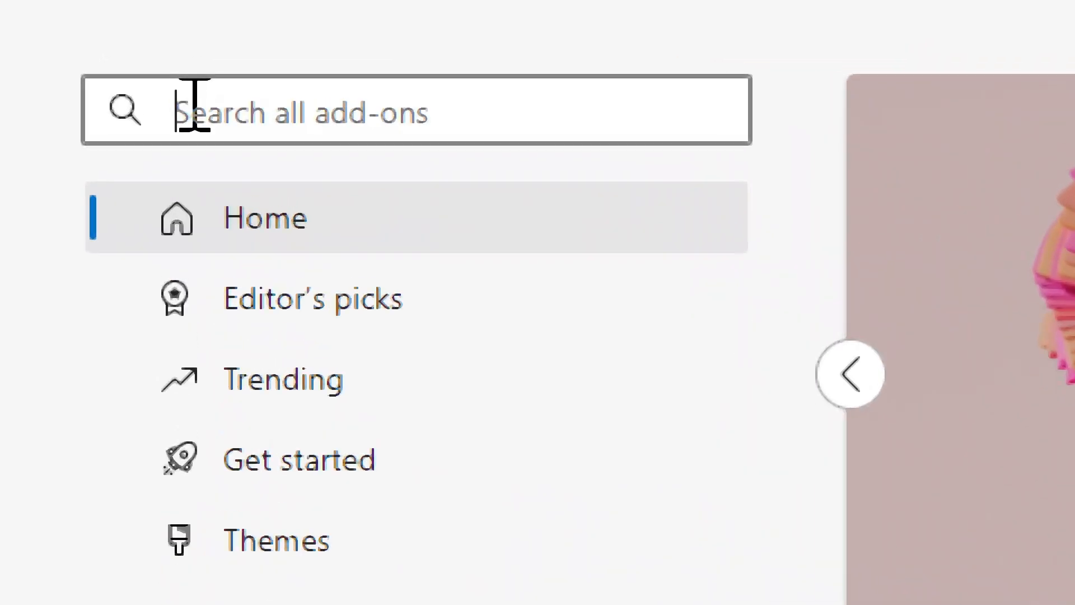
Step: Search the add-ons store for 'ublock origin'
text(ubl)
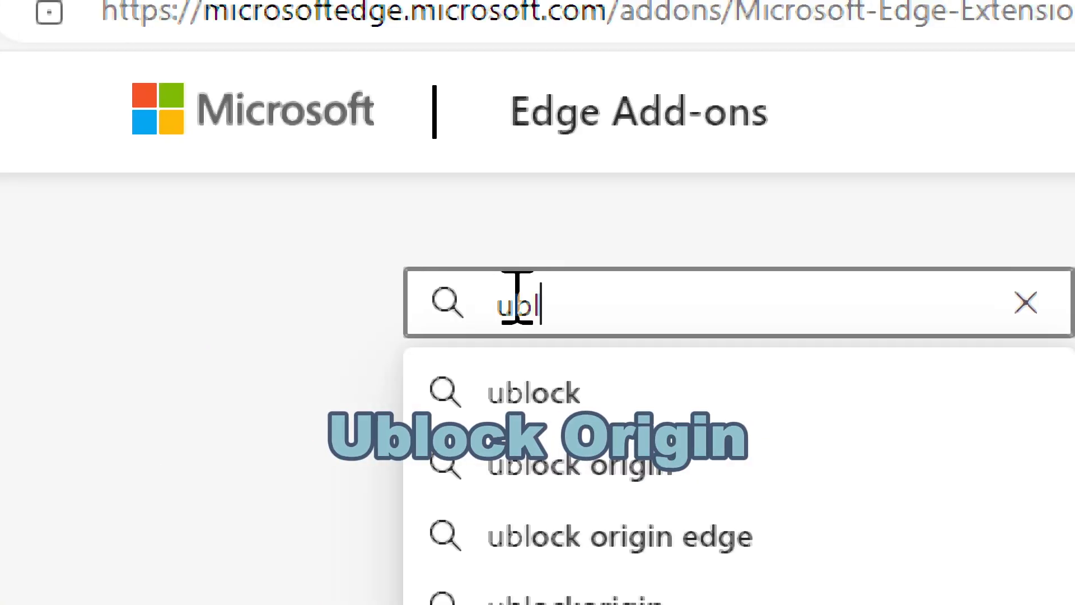
text(ock)
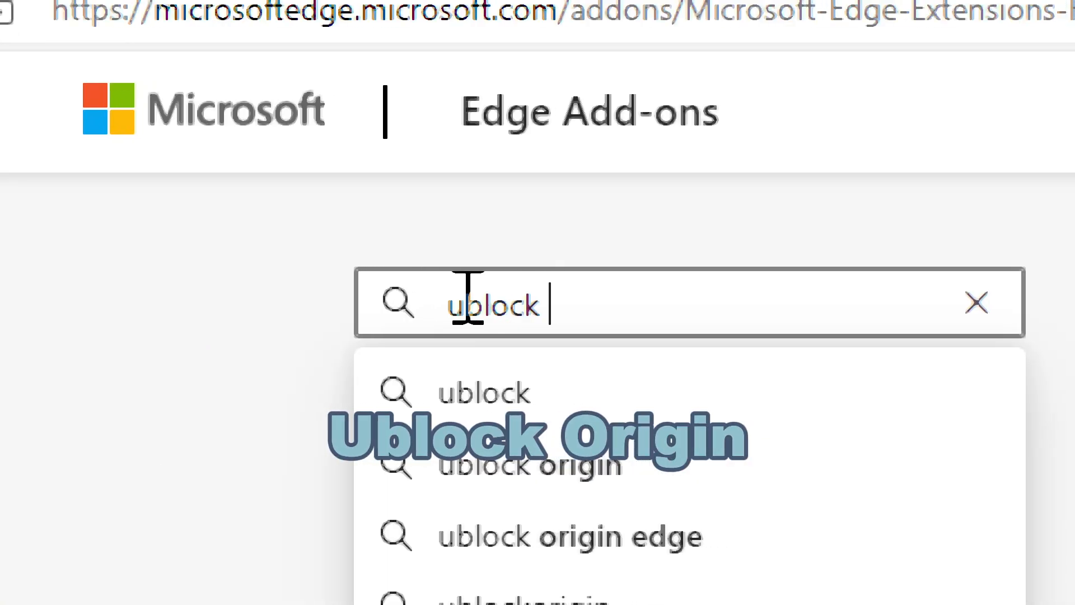
text(origi)
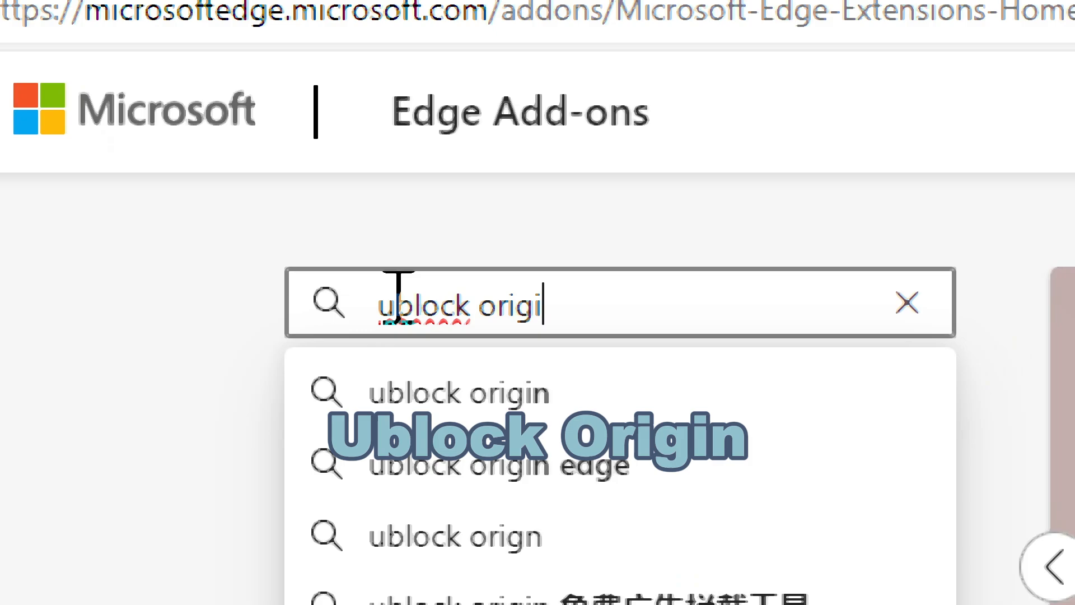
text(n)
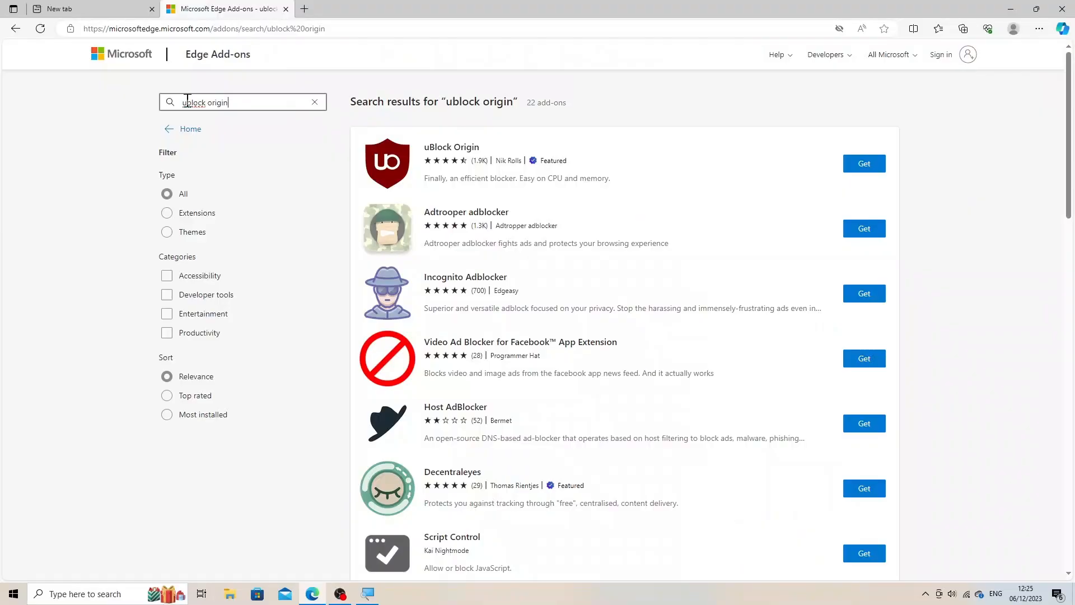
mouse_move(451, 152)
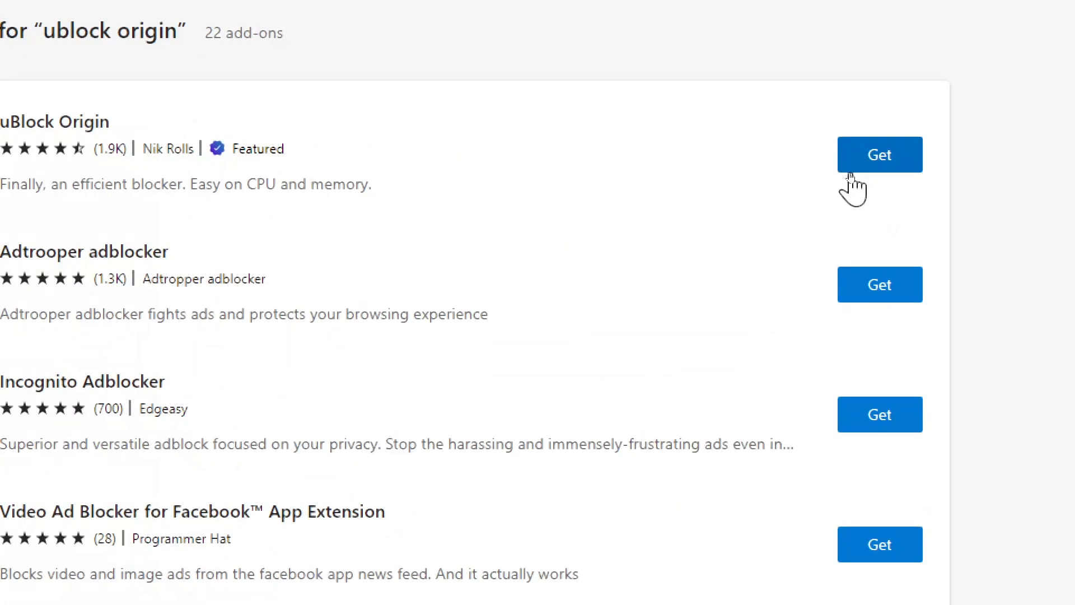
Step: Get uBlock Origin, confirm adding it to Edge, and dismiss the 'has been added' notice
click(880, 153)
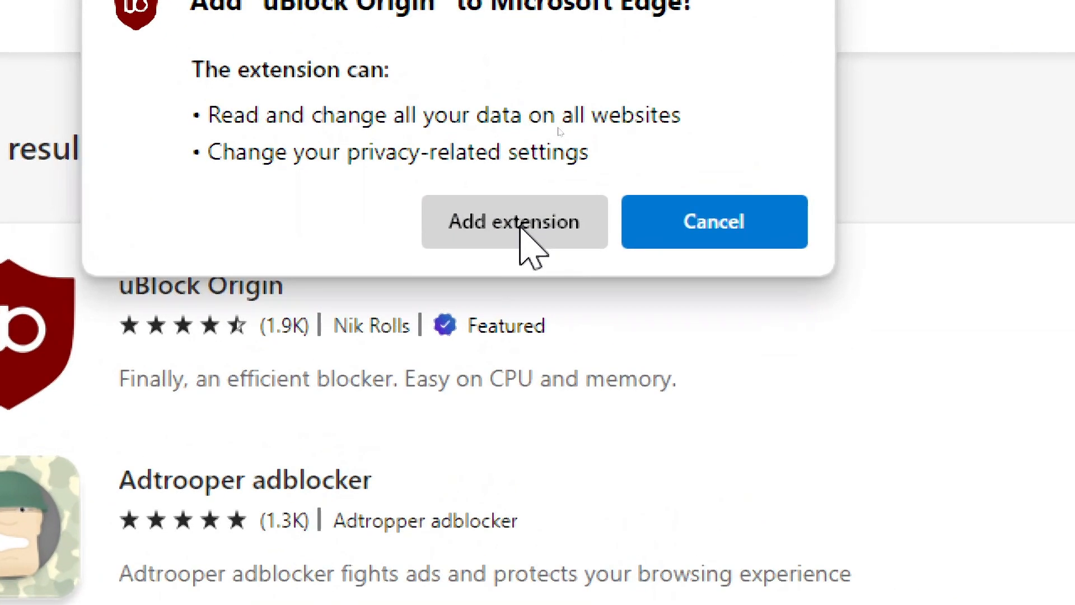
click(514, 221)
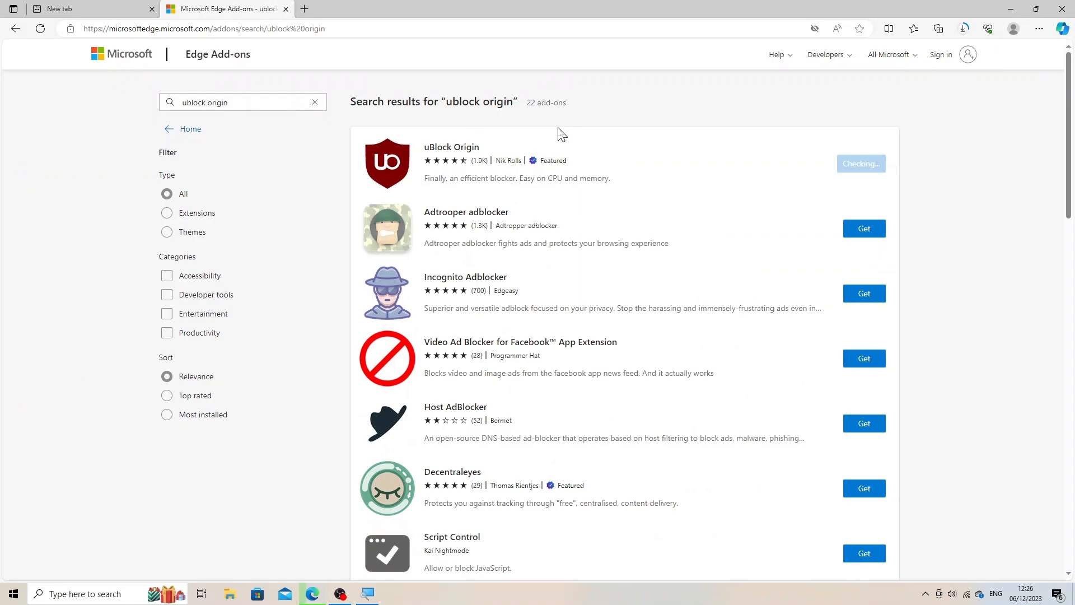
click(963, 29)
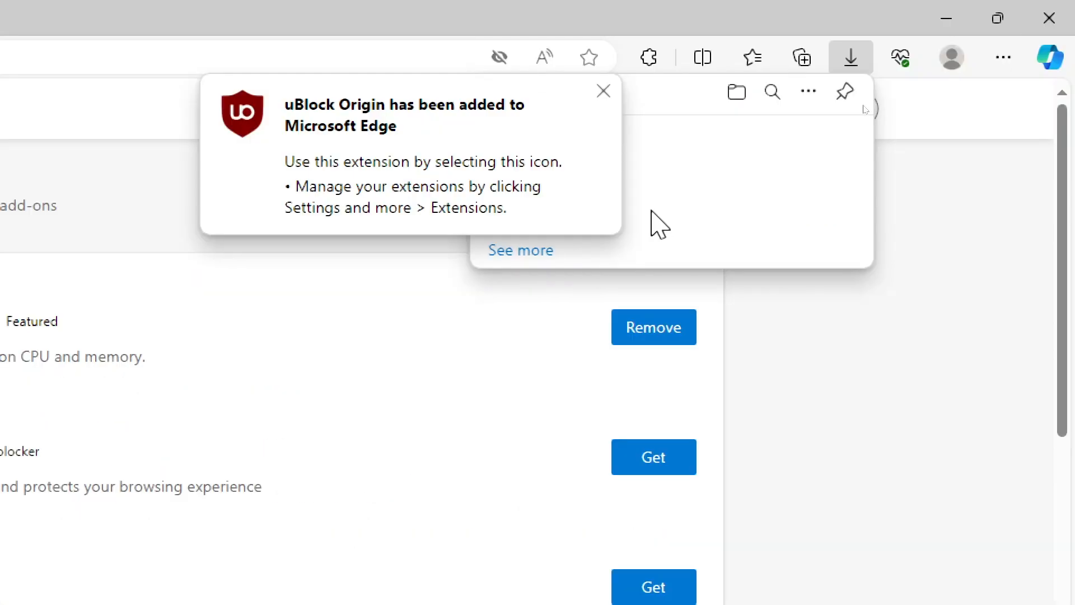
mouse_move(602, 90)
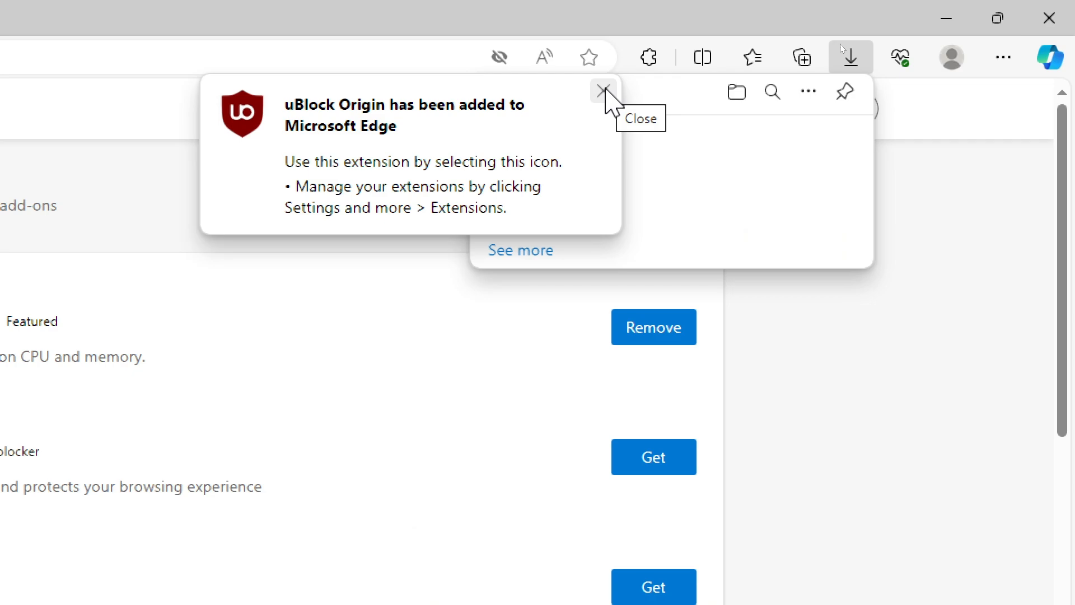
click(601, 89)
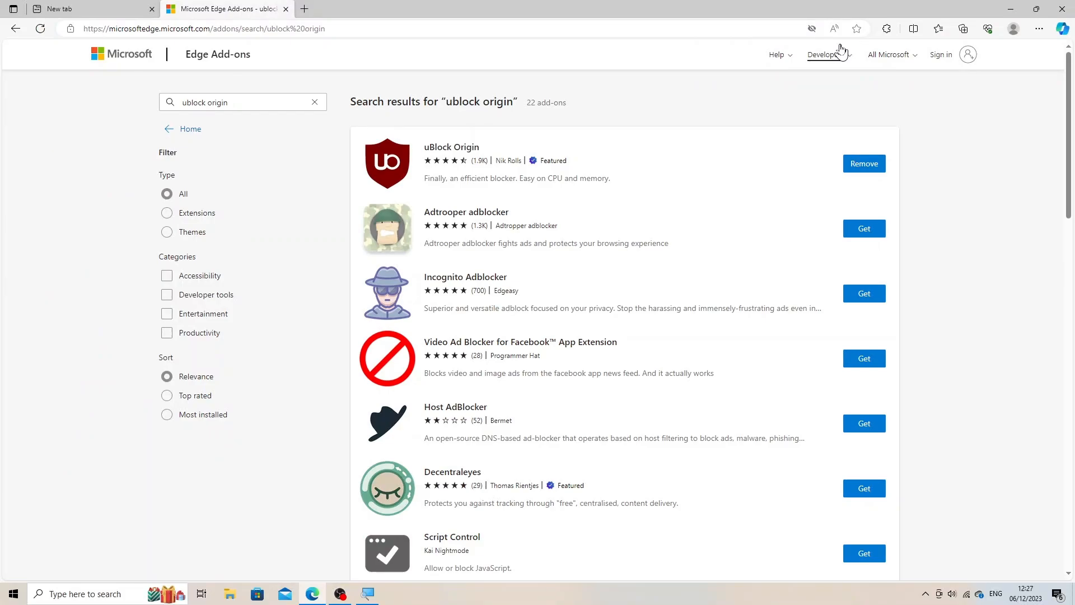
mouse_move(1039, 29)
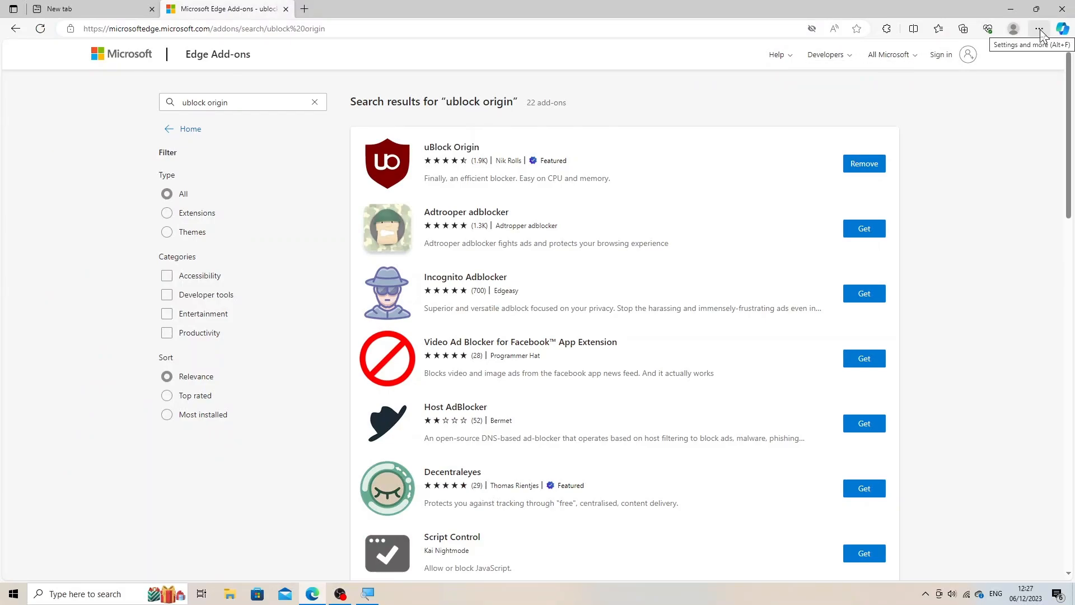
Step: Reach the installed extensions list from Edge's Settings and more menu
click(1039, 30)
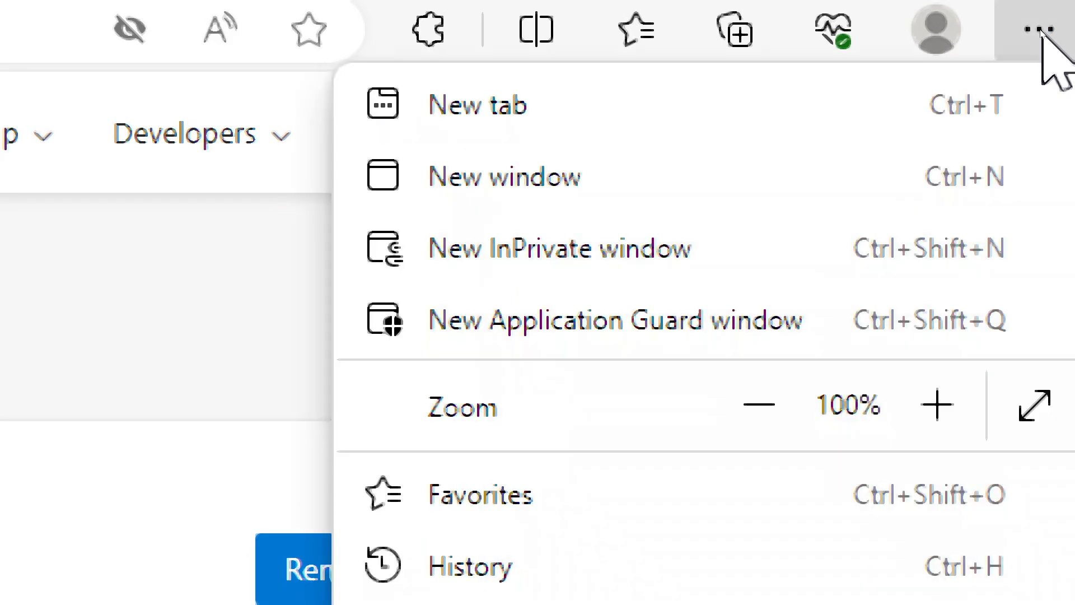
scroll(down, 3)
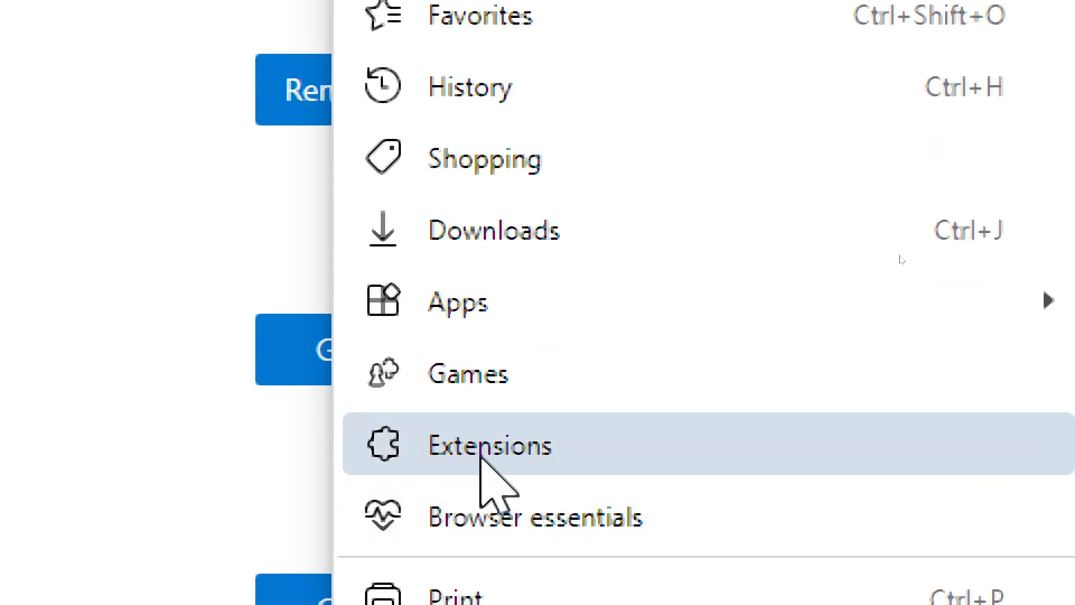
click(489, 444)
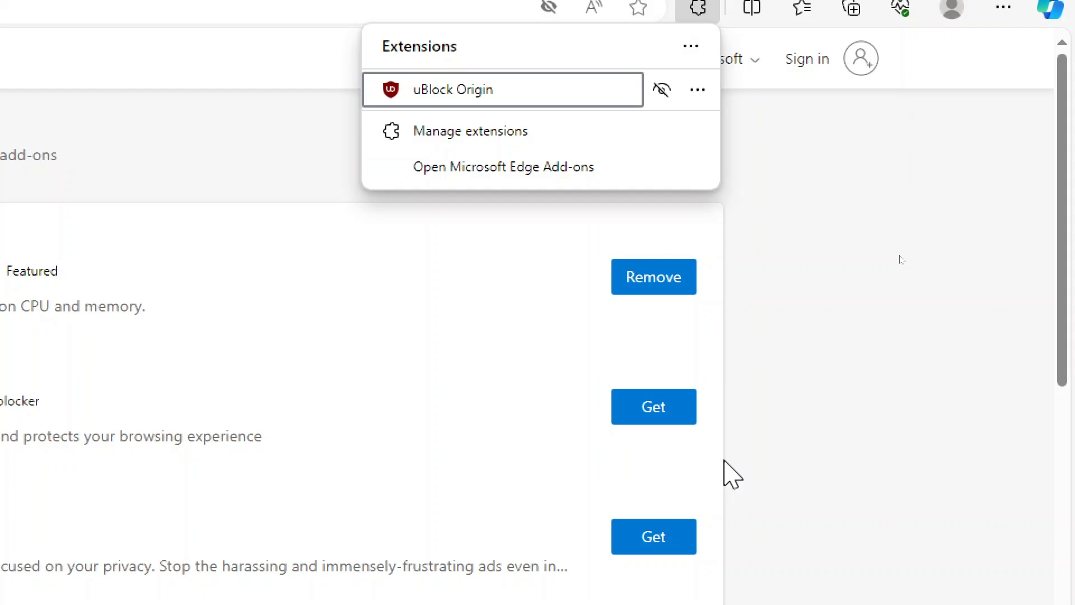
mouse_move(469, 100)
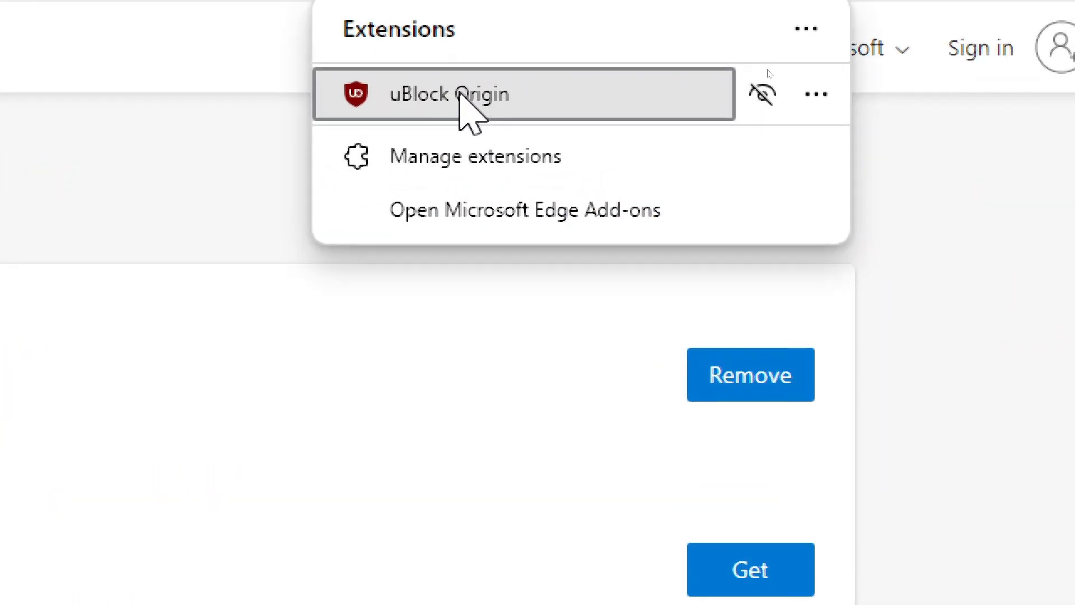
mouse_move(815, 94)
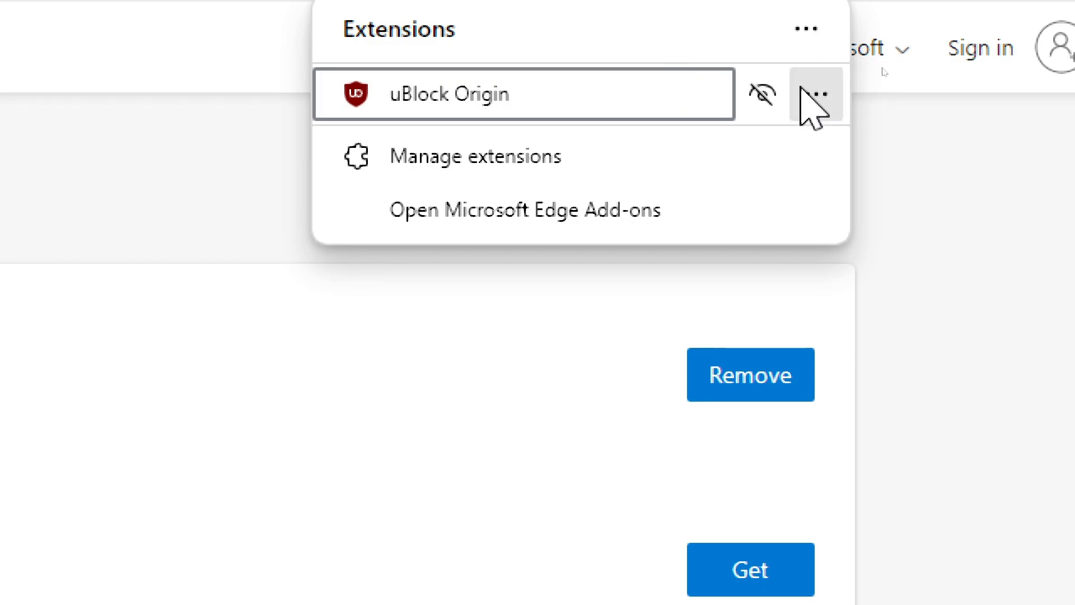
Step: Show uBlock Origin in the toolbar and bring up its blocking summary for this page
click(815, 94)
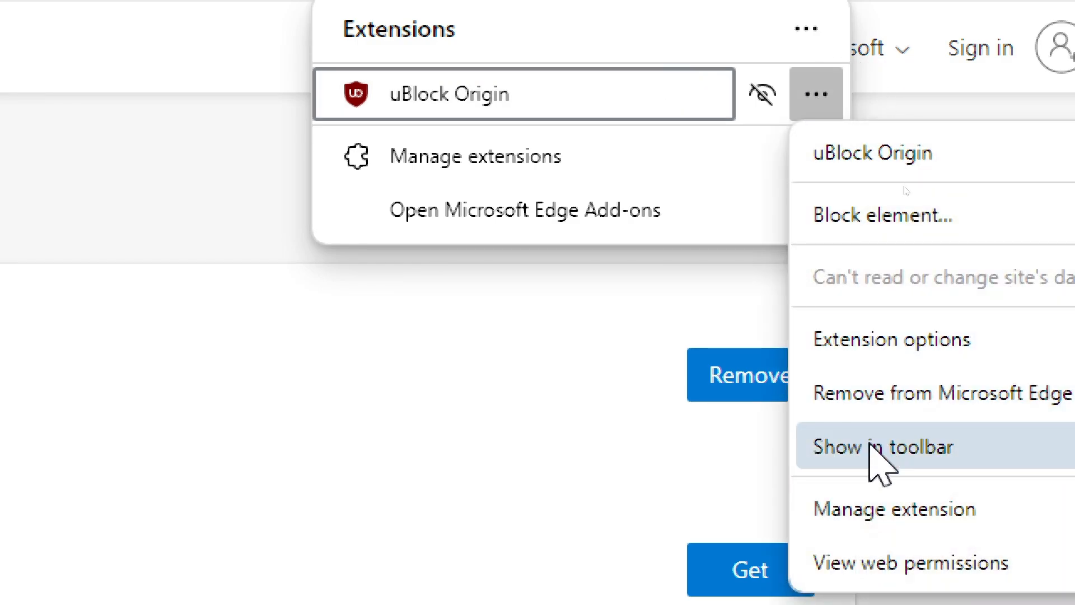
click(884, 447)
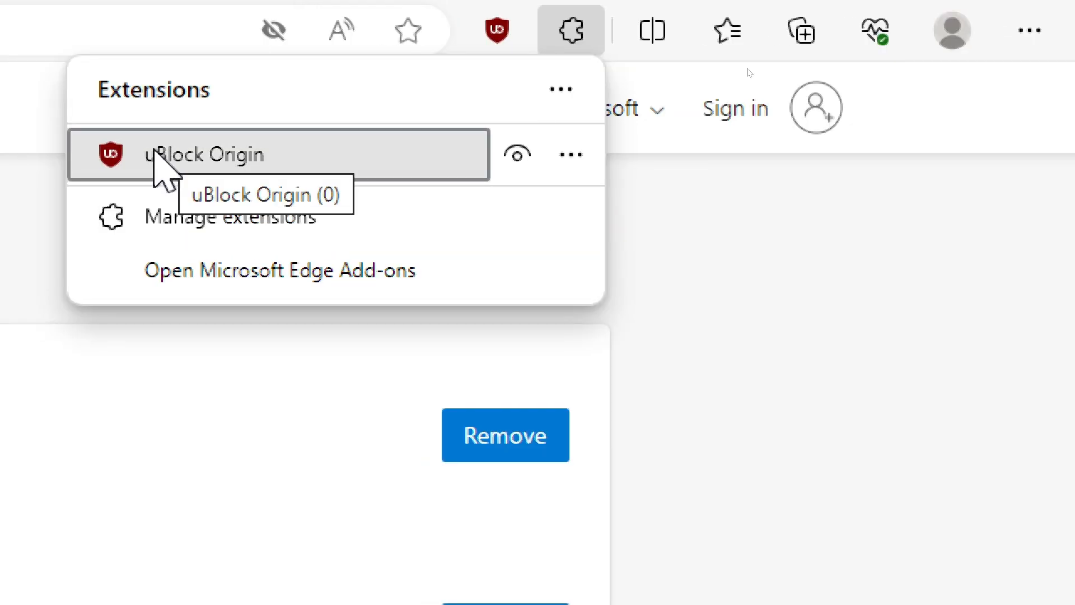
click(496, 29)
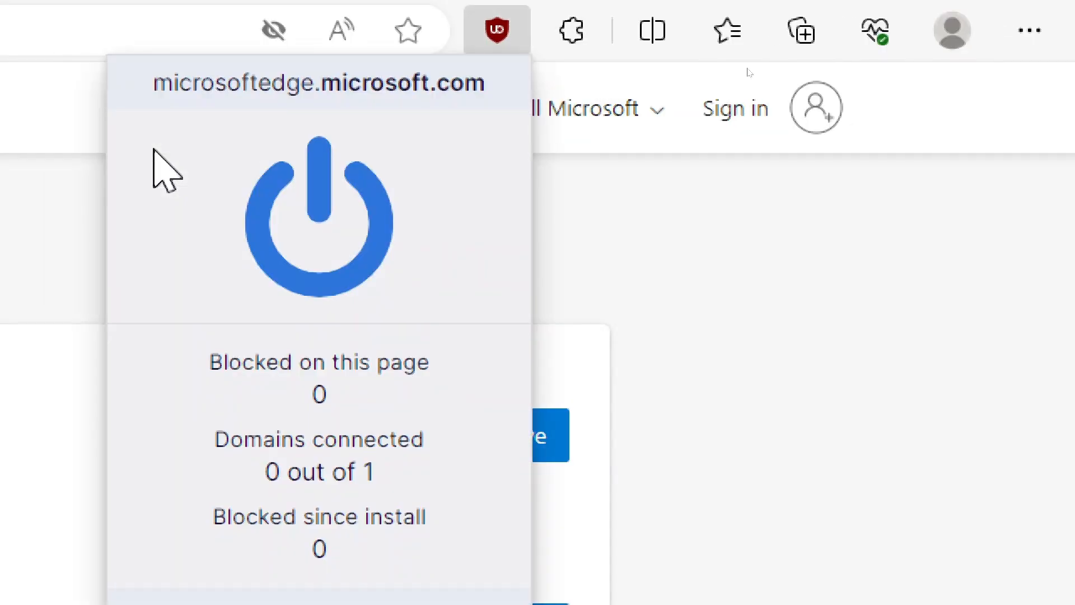
mouse_move(317, 178)
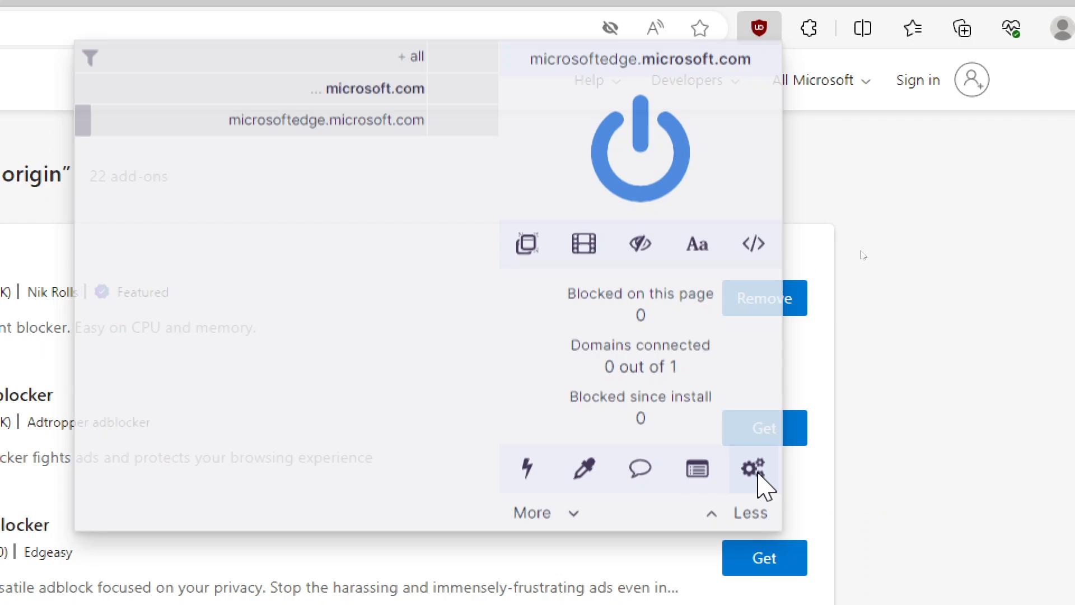
Step: Bring up the uBlock Origin dashboard from the popup's gear icon
click(749, 468)
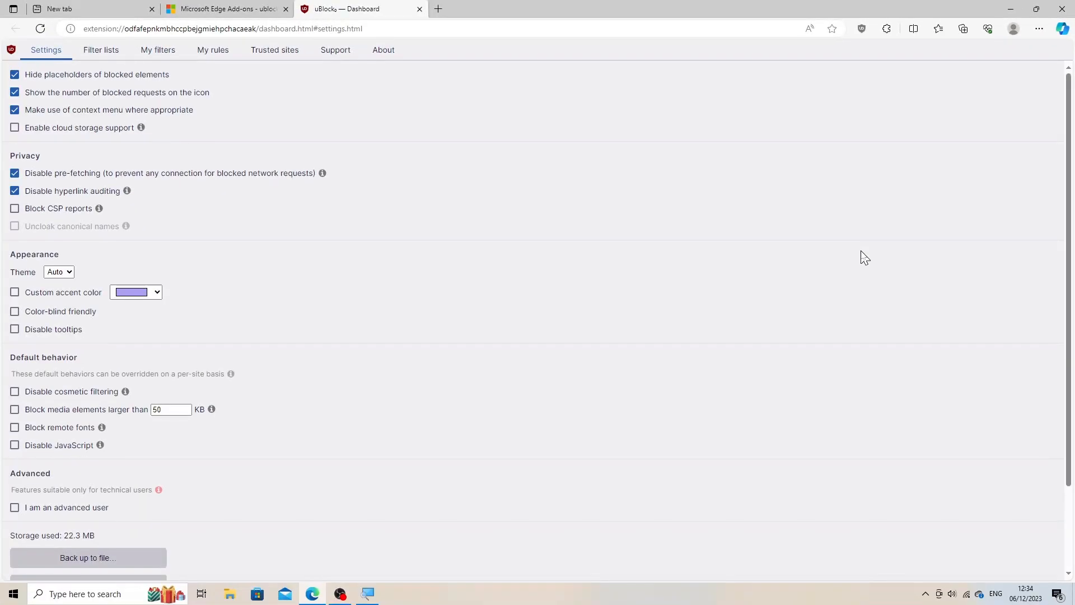
mouse_move(177, 80)
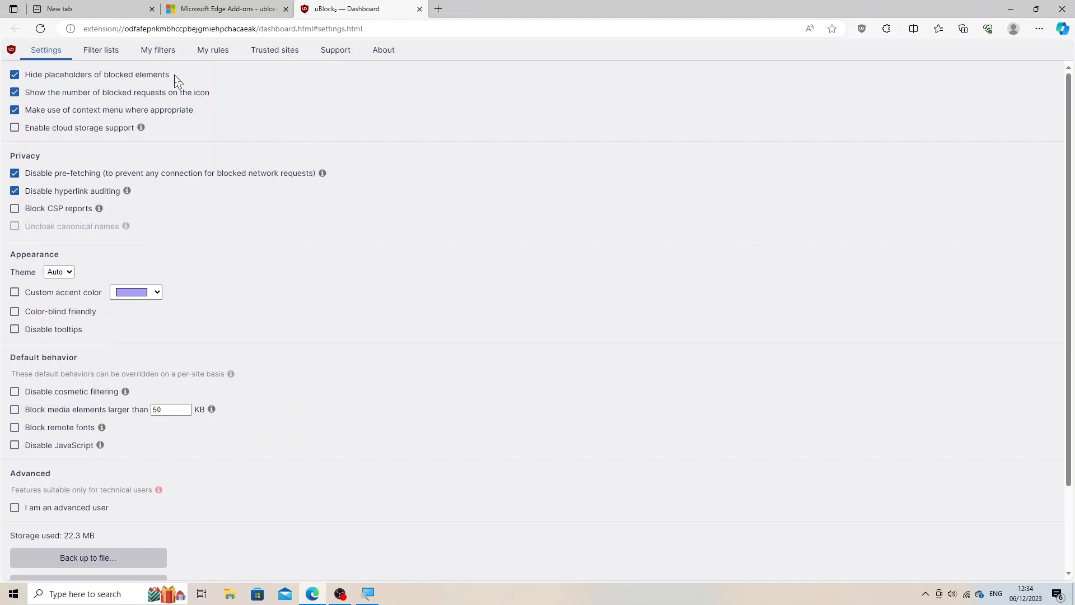
mouse_move(100, 49)
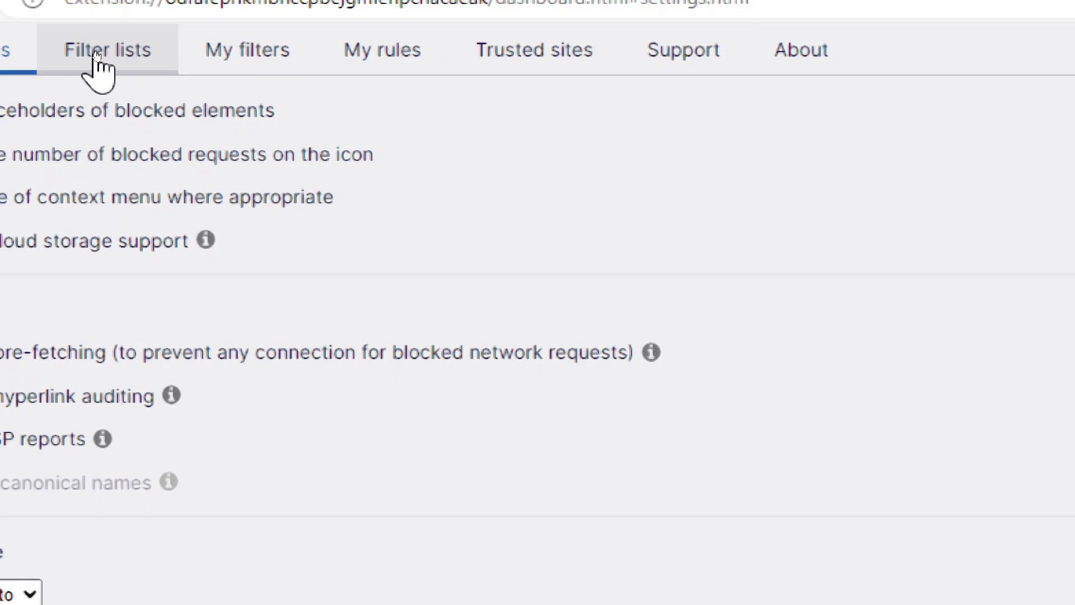
Step: Review the Filter lists page with EasyList, EasyPrivacy and malware protection enabled
click(107, 50)
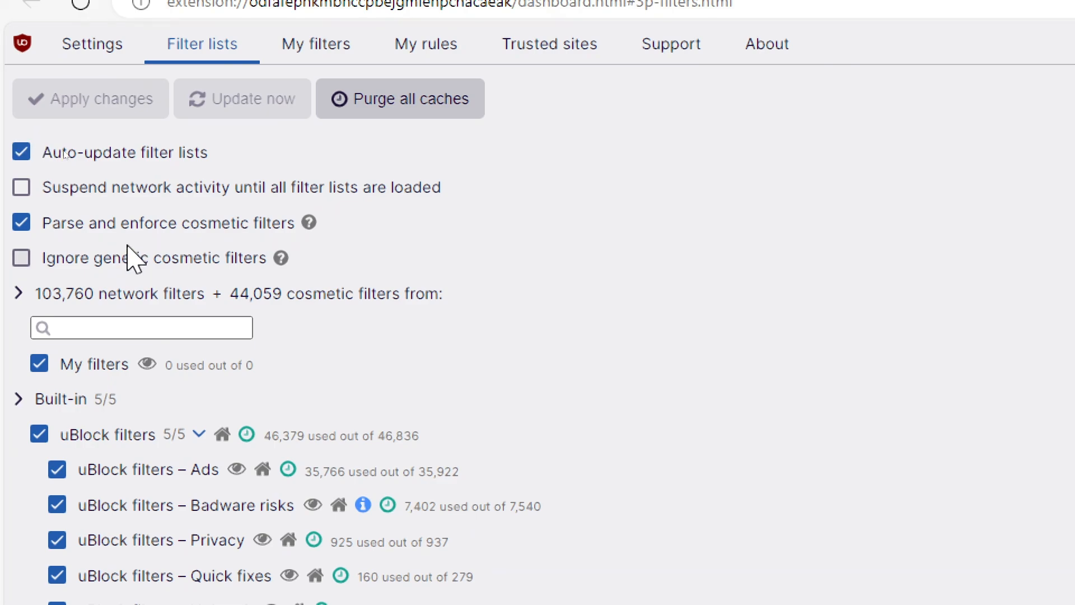
scroll(down, 3)
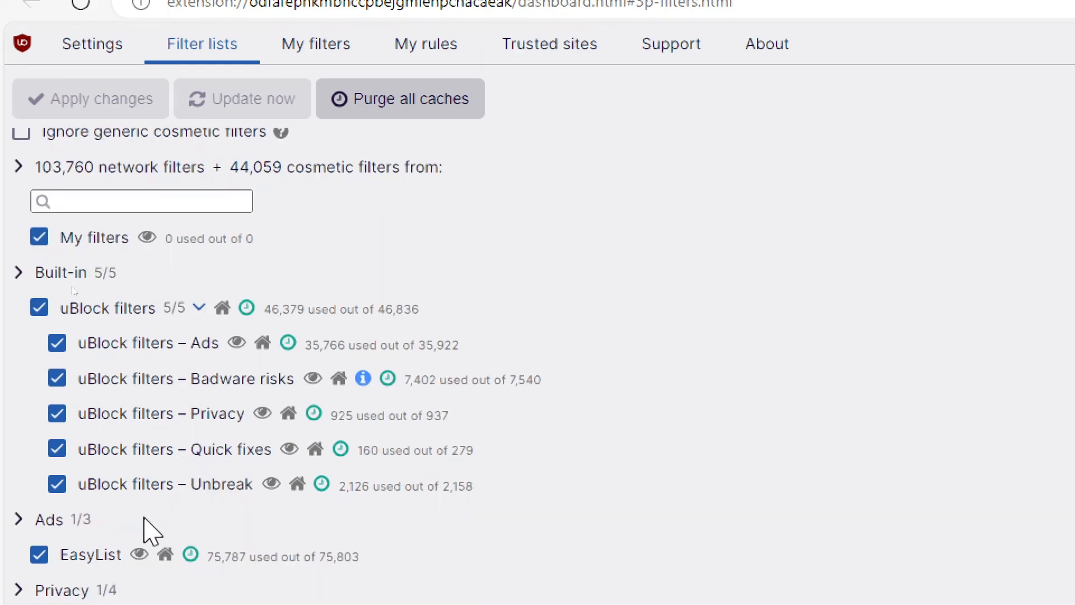
scroll(down, 3)
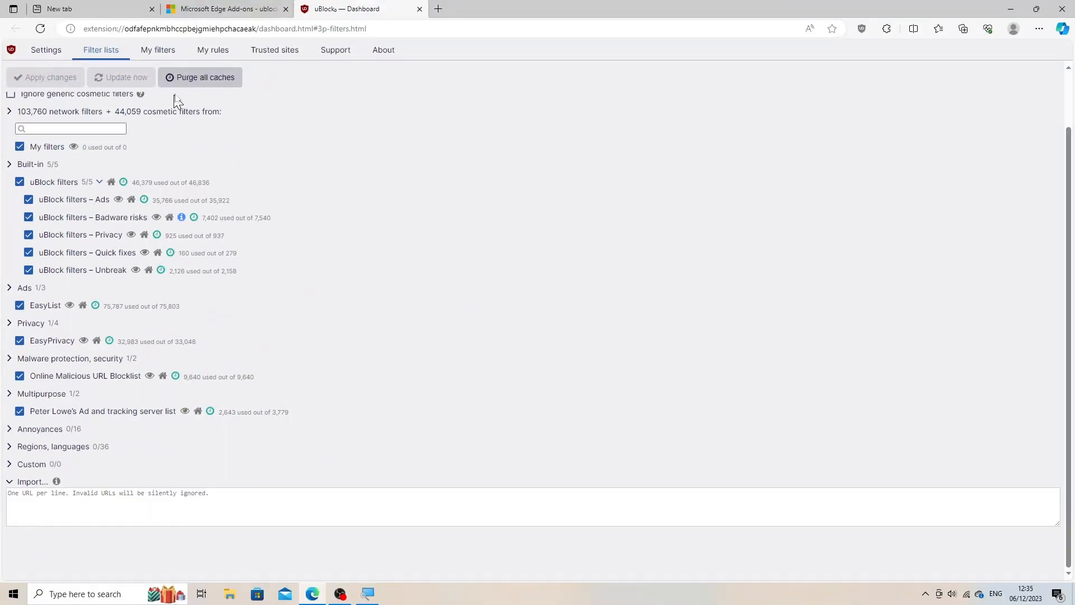
mouse_move(212, 50)
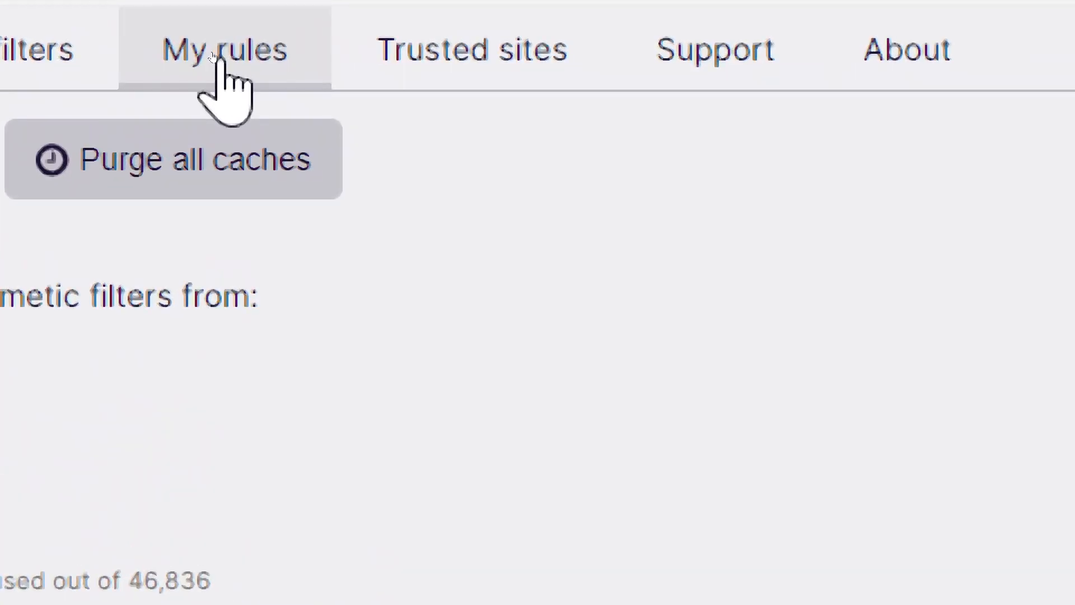
Step: Show the My rules page listing default permanent and temporary dynamic rules
click(224, 48)
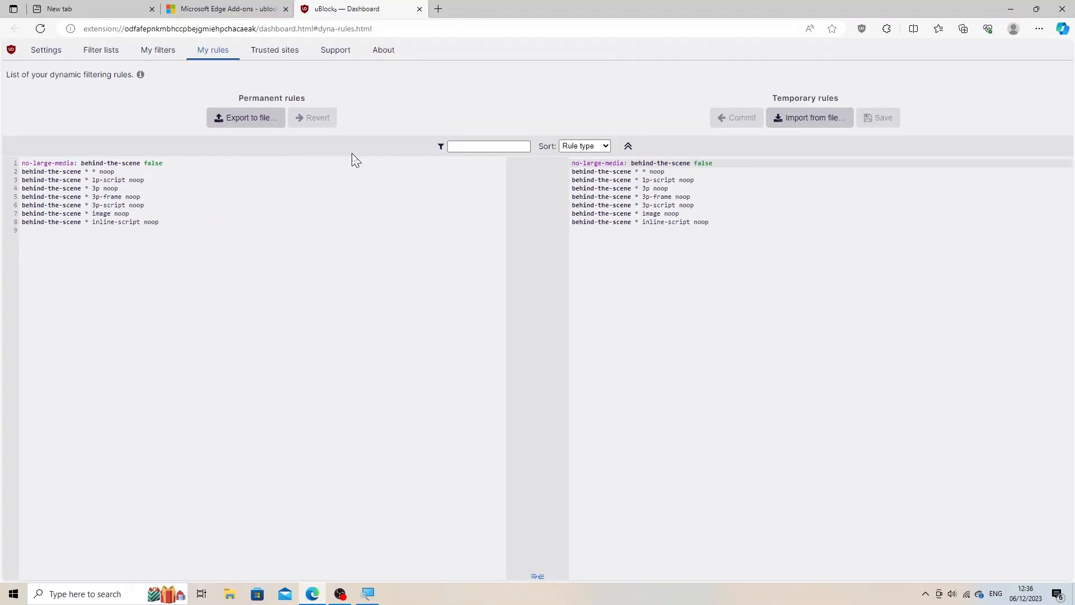
mouse_move(747, 108)
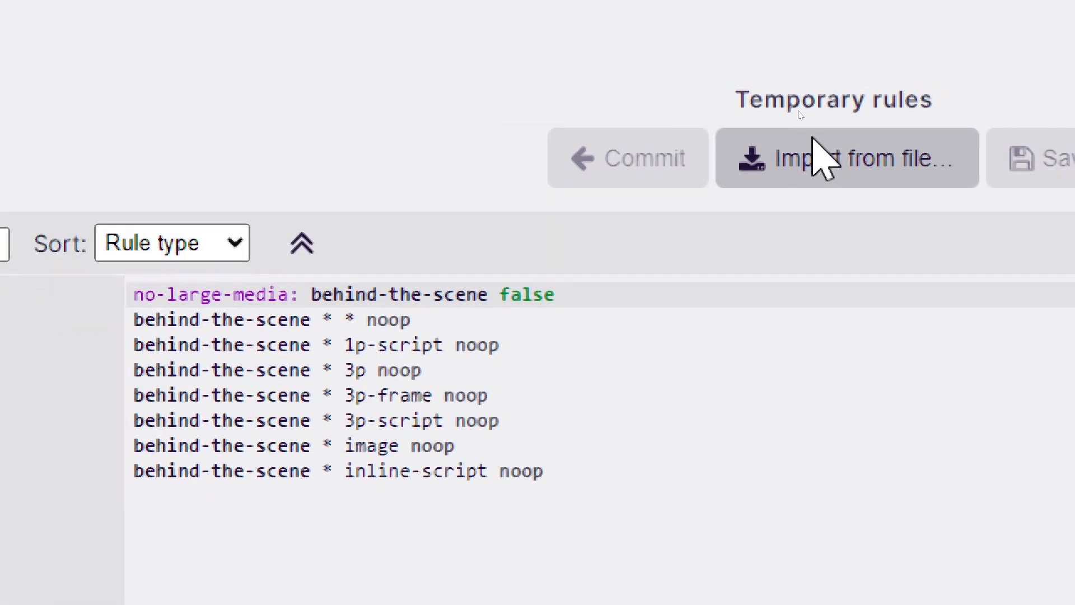
mouse_move(226, 346)
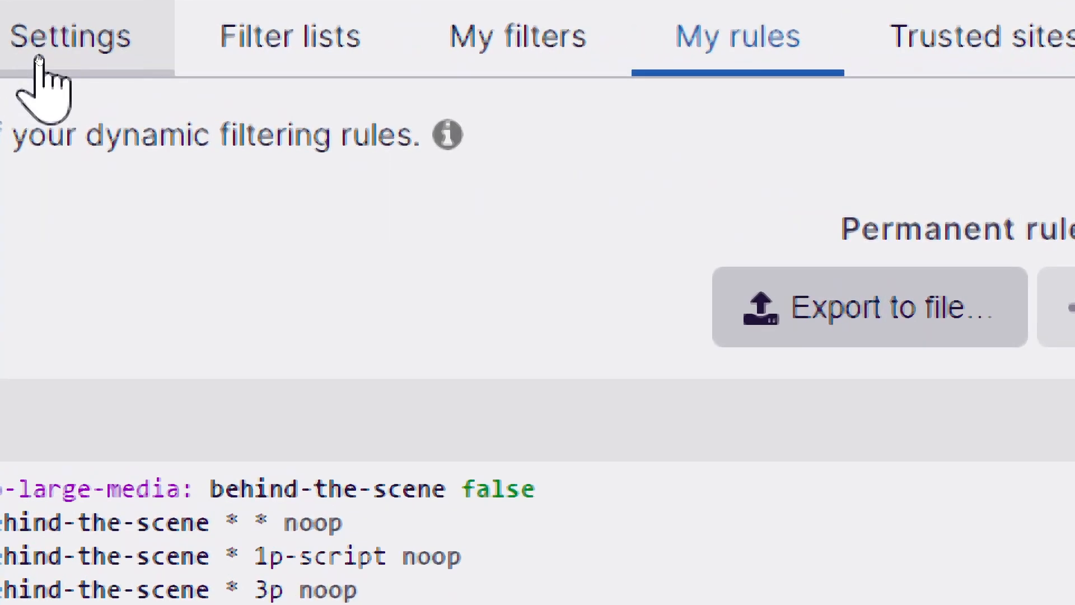
Step: Review the Settings page's privacy, appearance and default behavior options
click(69, 35)
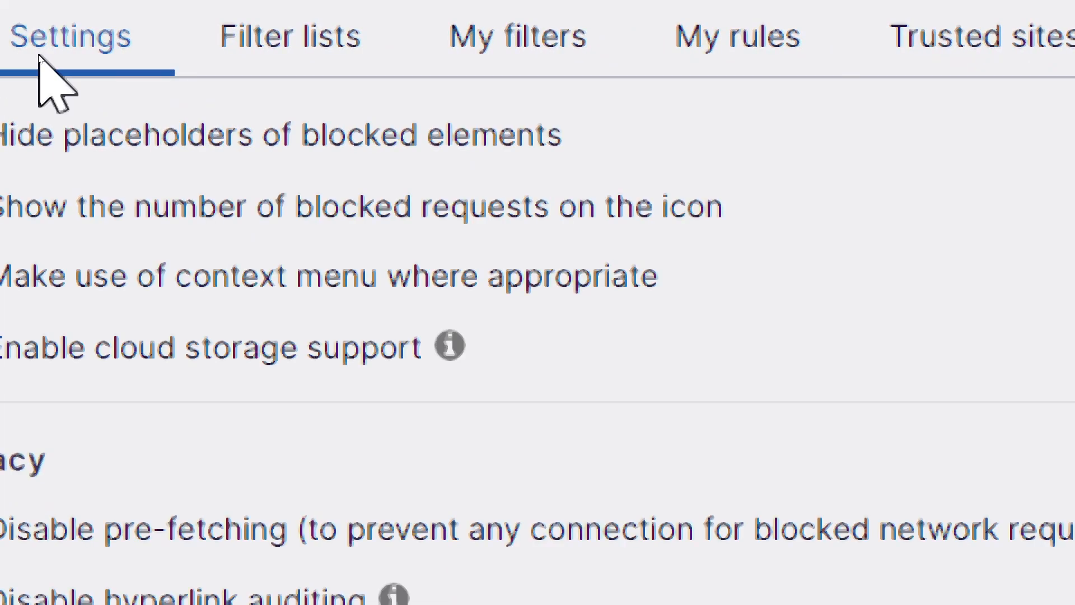
scroll(down, 3)
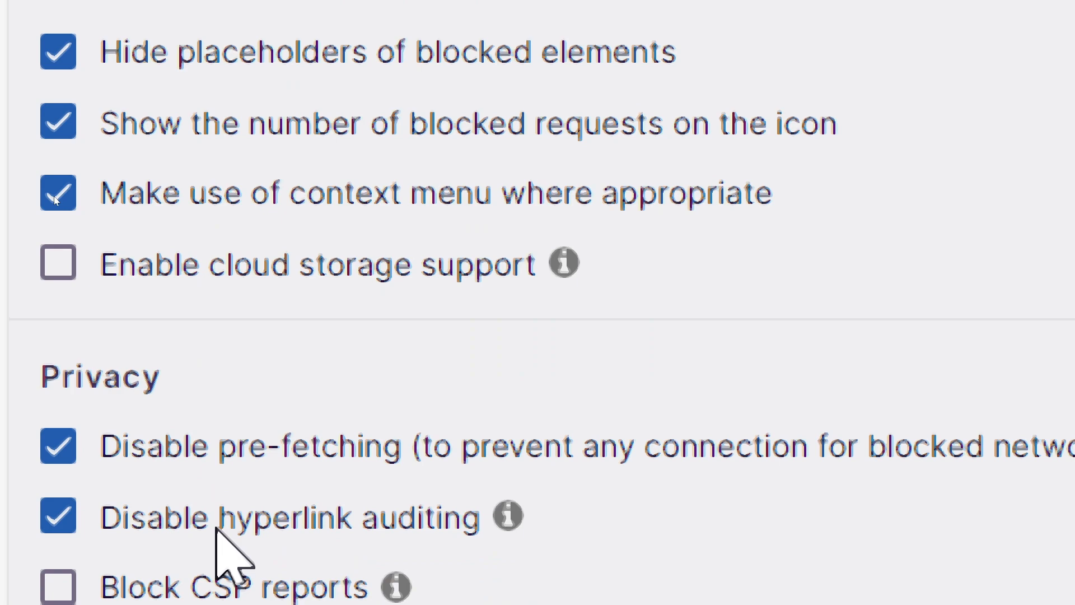
scroll(down, 3)
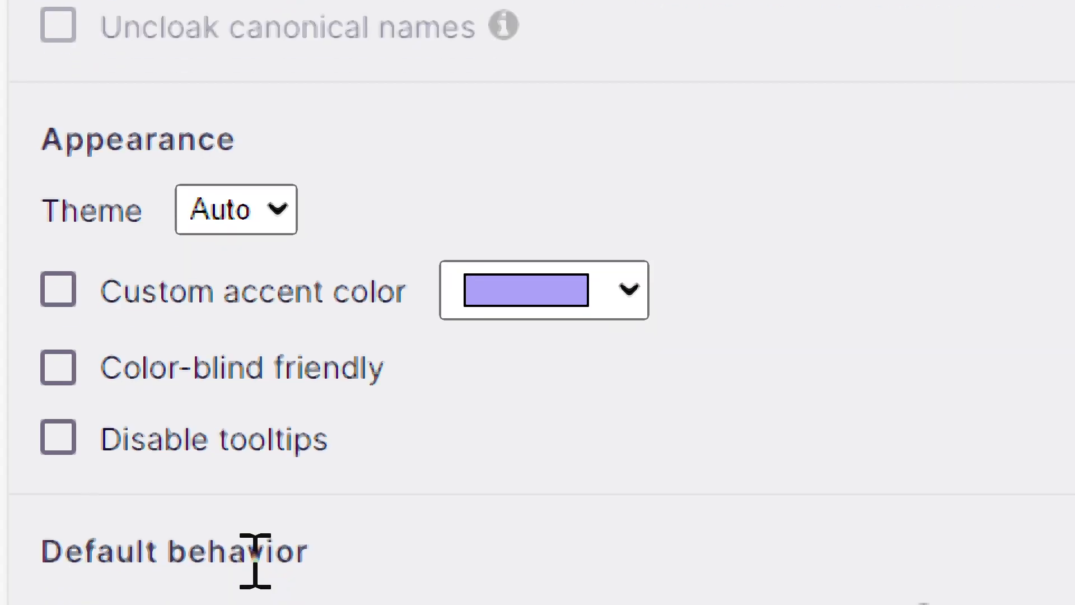
scroll(down, 3)
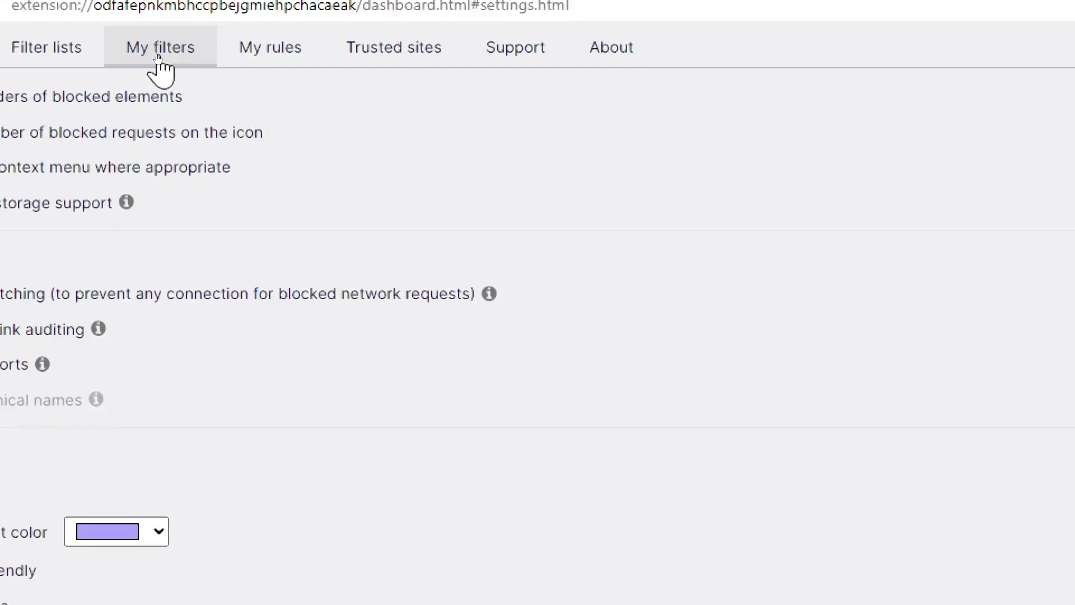
click(160, 47)
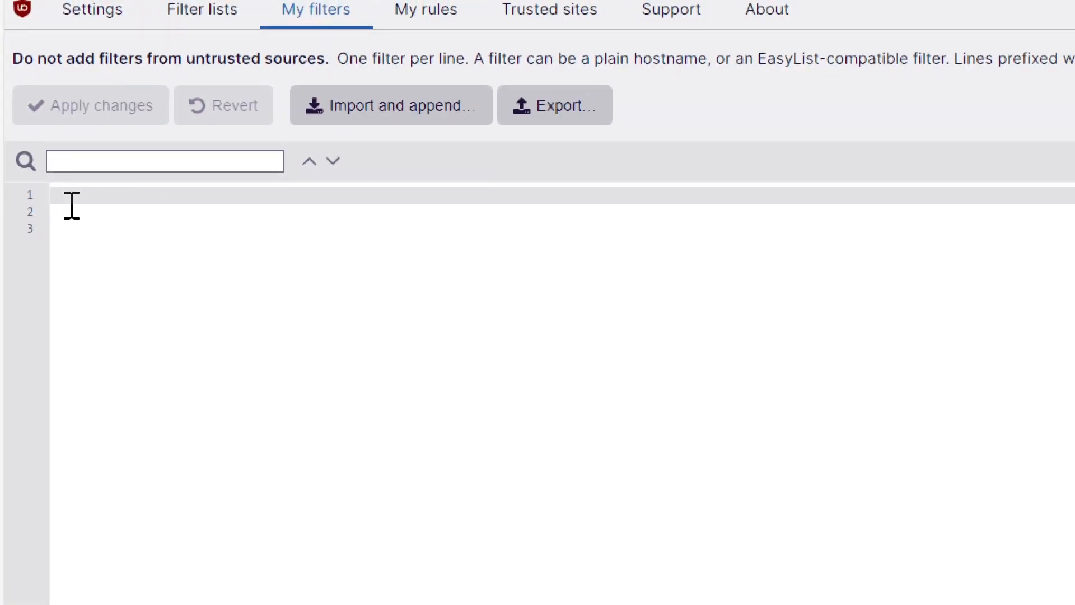
text(www)
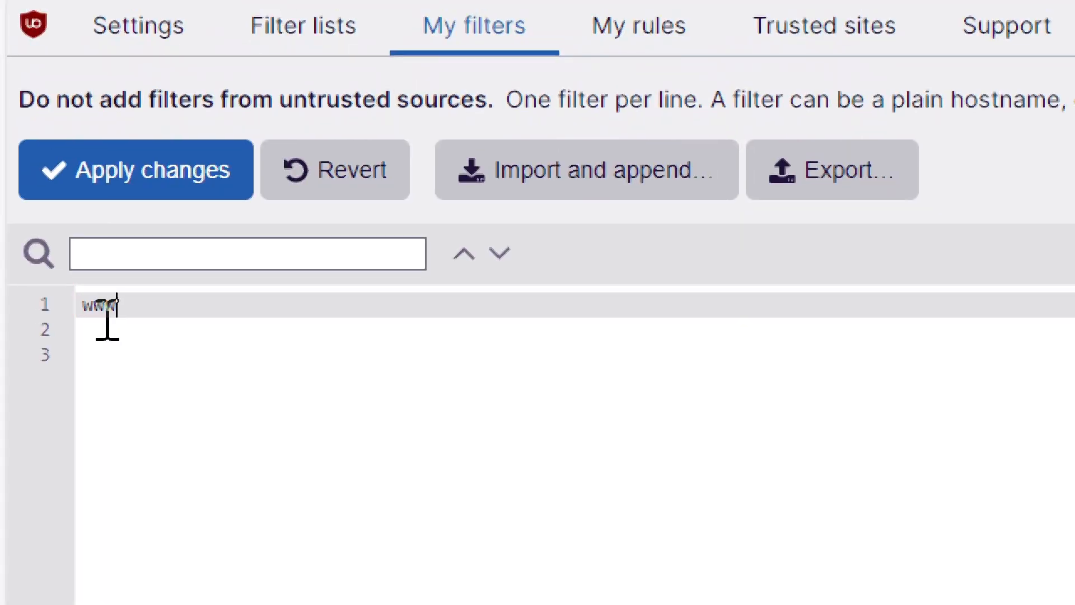
text(.sof)
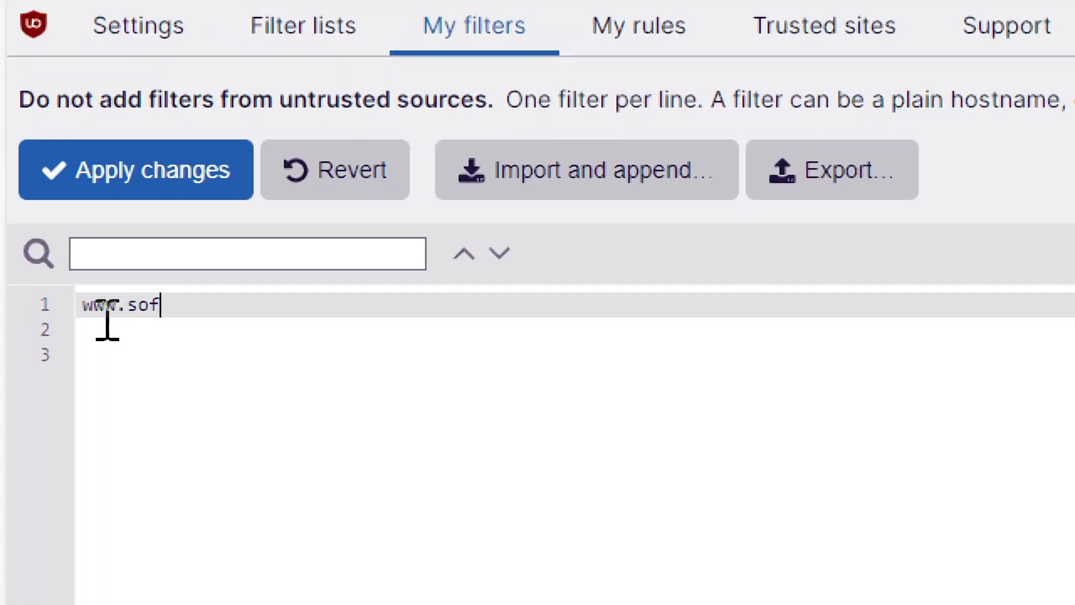
text(asccore)
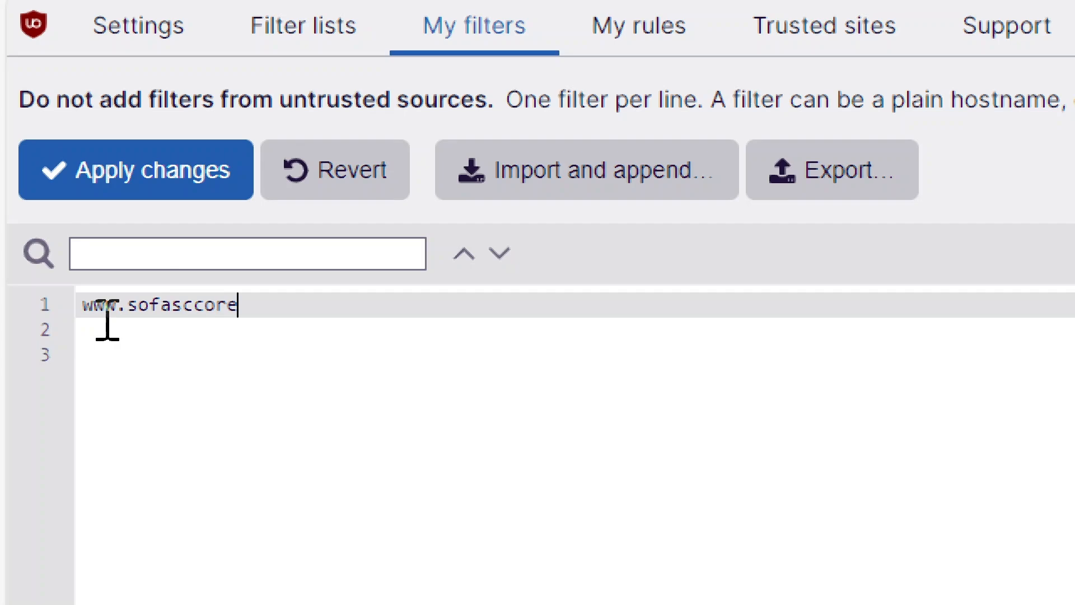
text(.com)
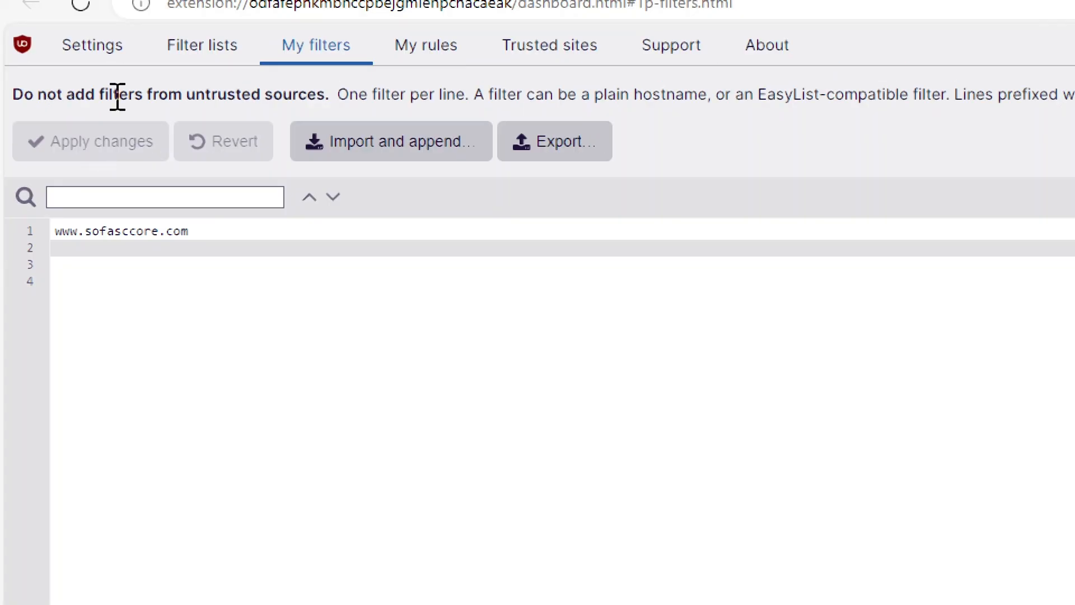
Step: Tick Disable cosmetic filtering and I am an advanced user, then reveal the advanced settings list
click(91, 45)
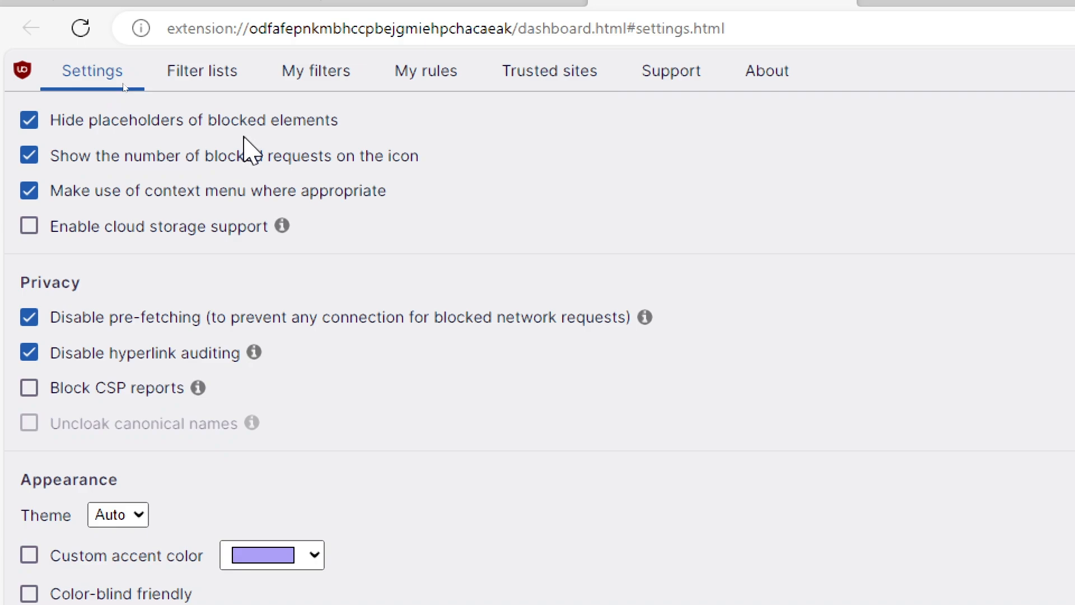
mouse_move(355, 270)
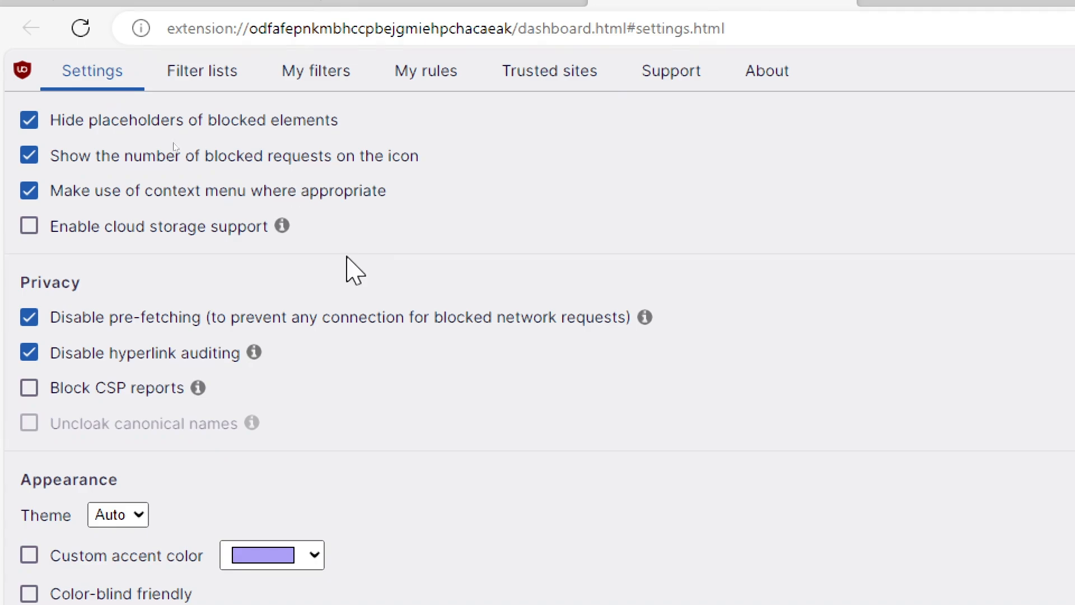
scroll(down, 3)
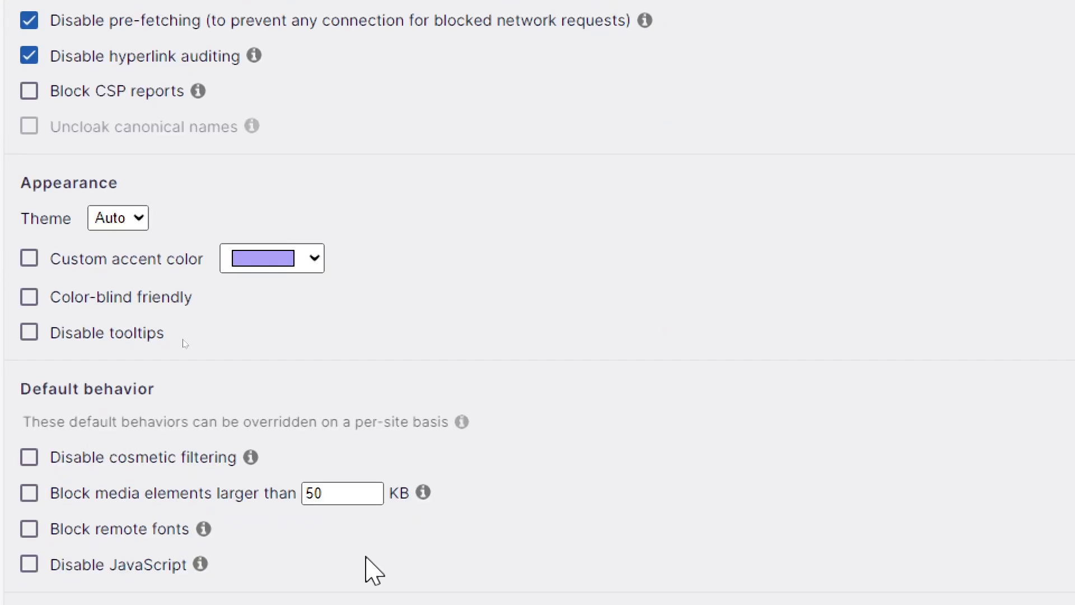
scroll(down, 3)
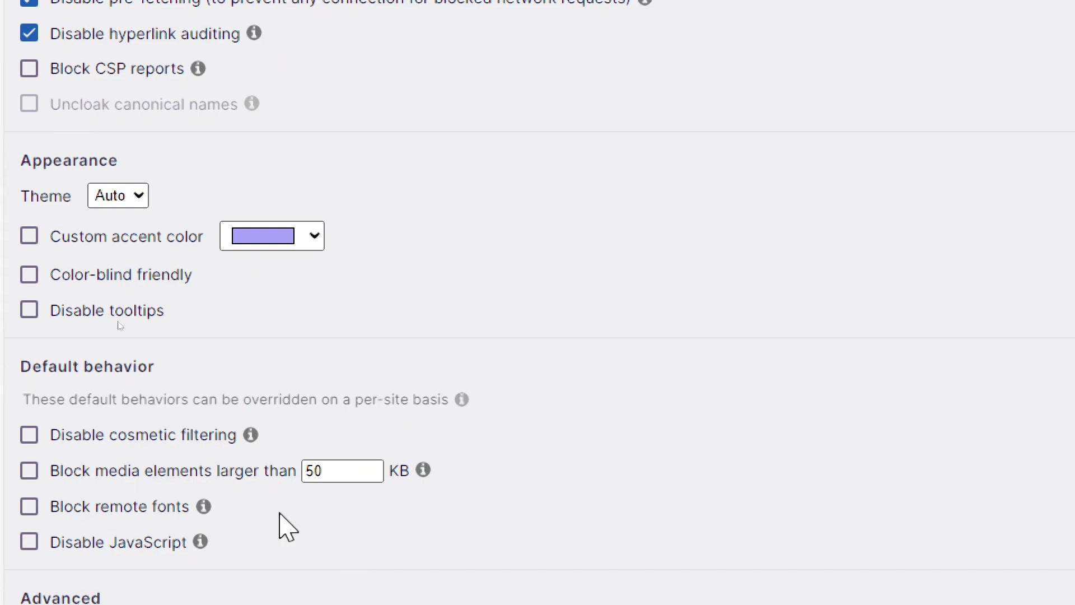
mouse_move(106, 460)
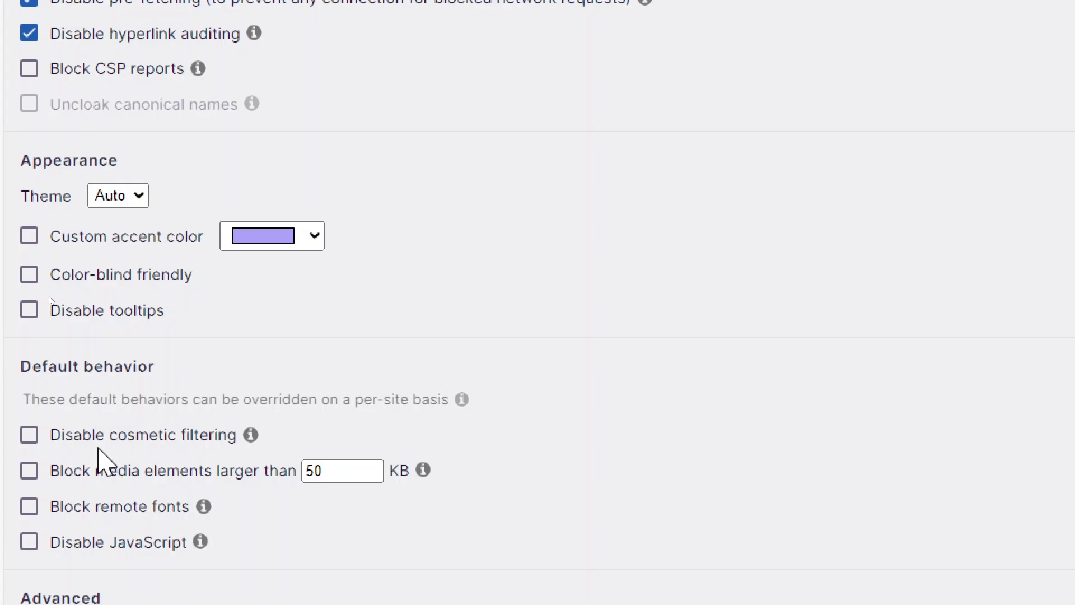
click(30, 434)
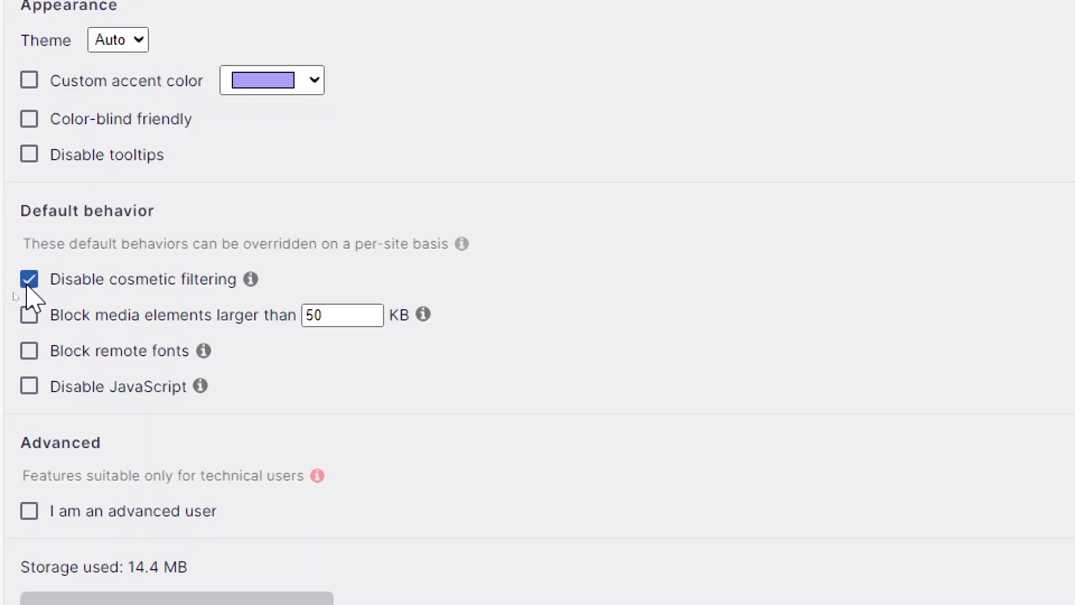
mouse_move(29, 350)
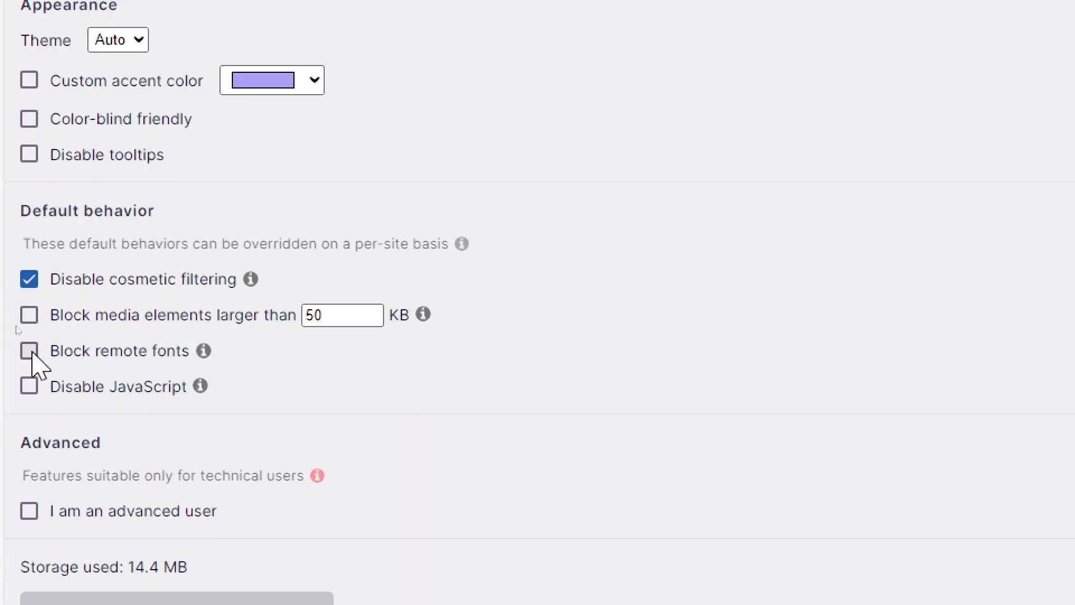
click(29, 510)
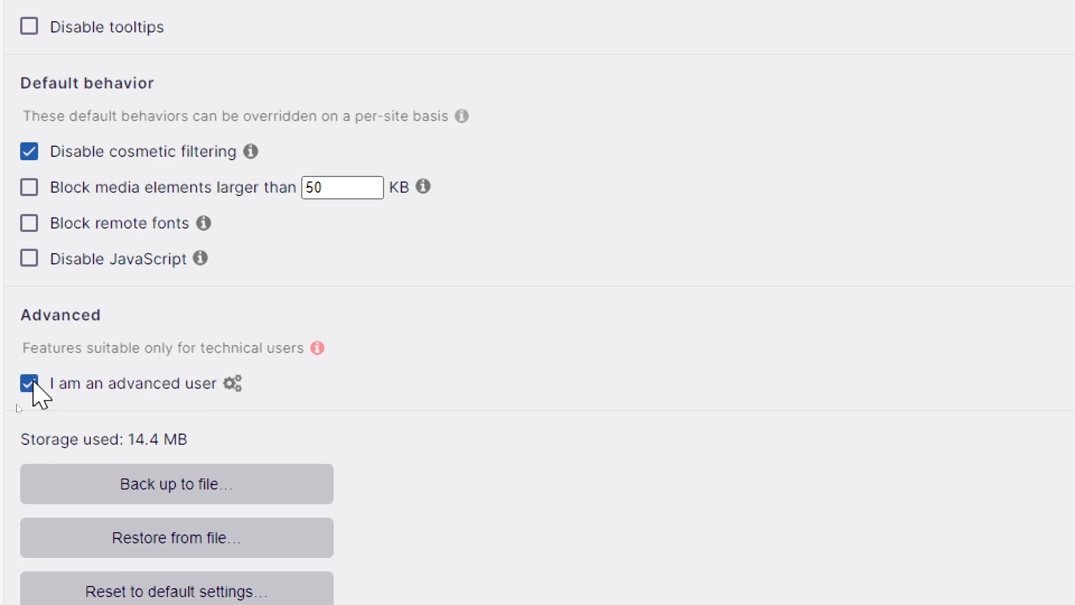
mouse_move(226, 404)
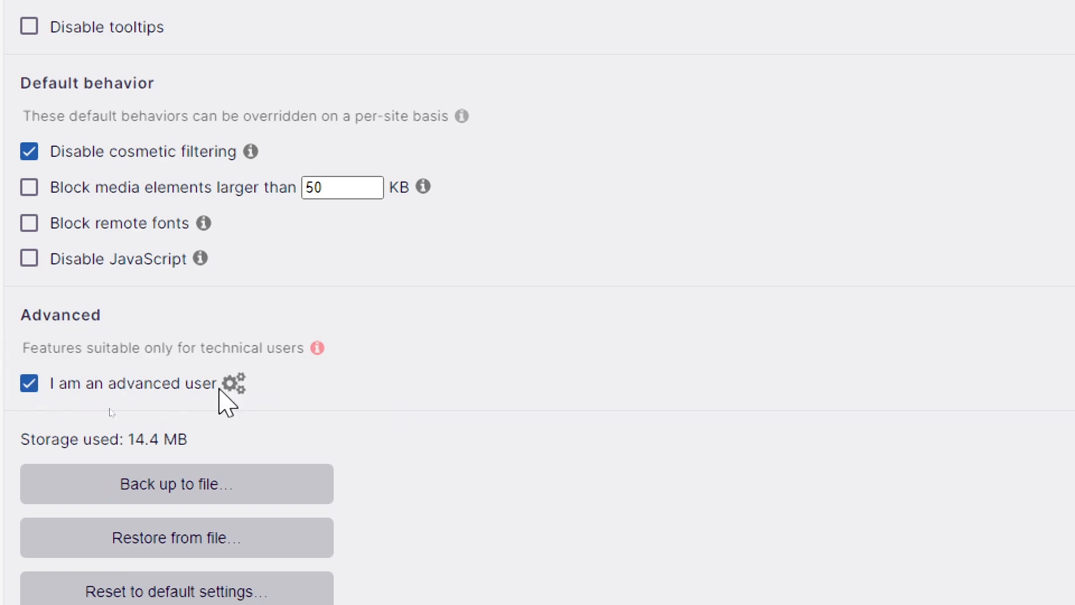
click(231, 383)
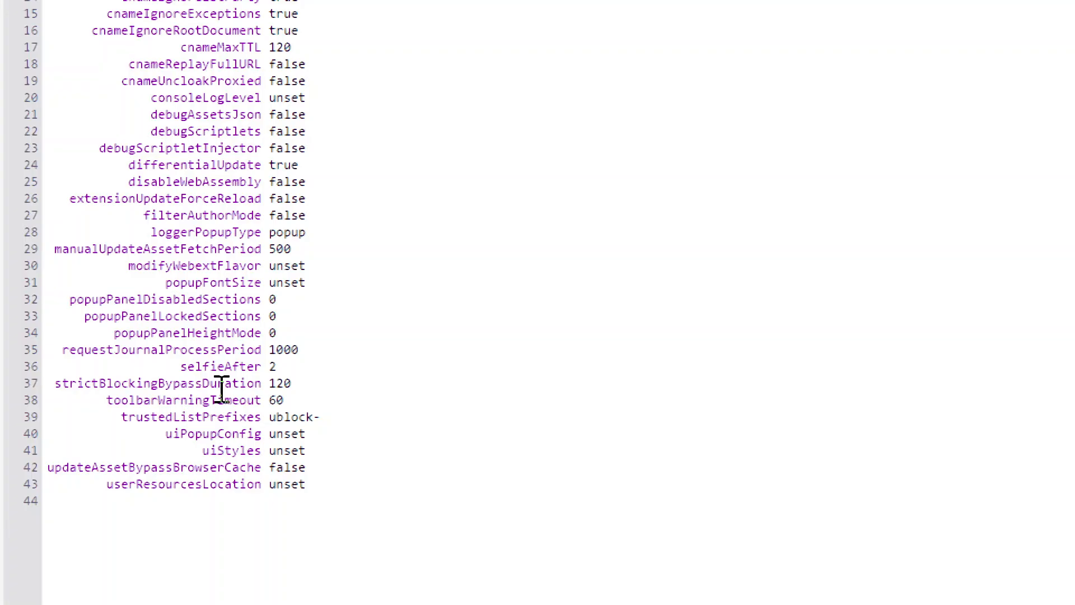
mouse_move(192, 202)
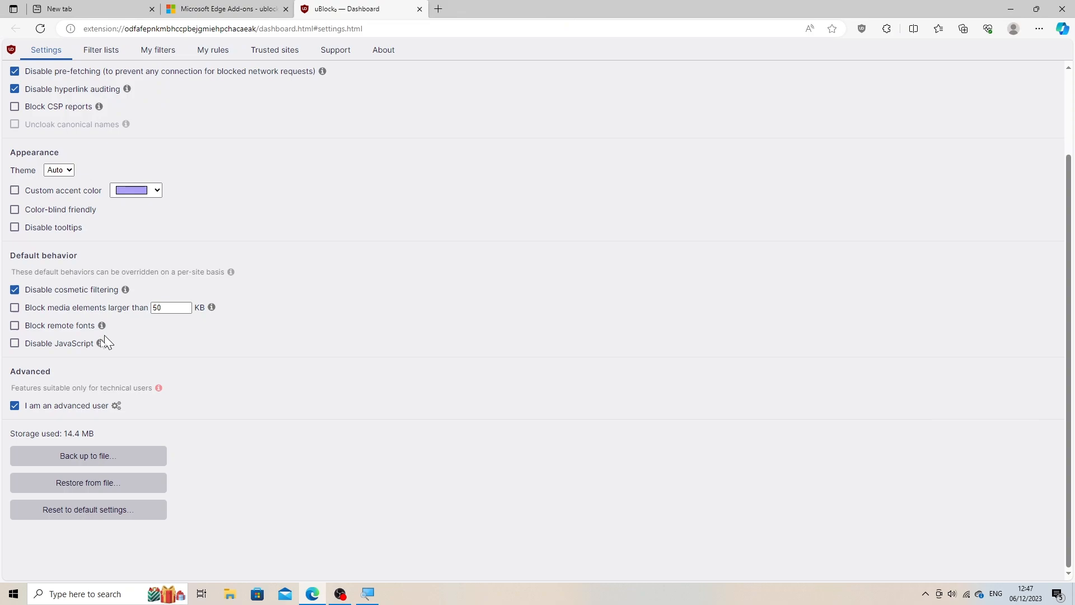
Step: Untick 'I am an advanced user' on the Settings page
click(15, 405)
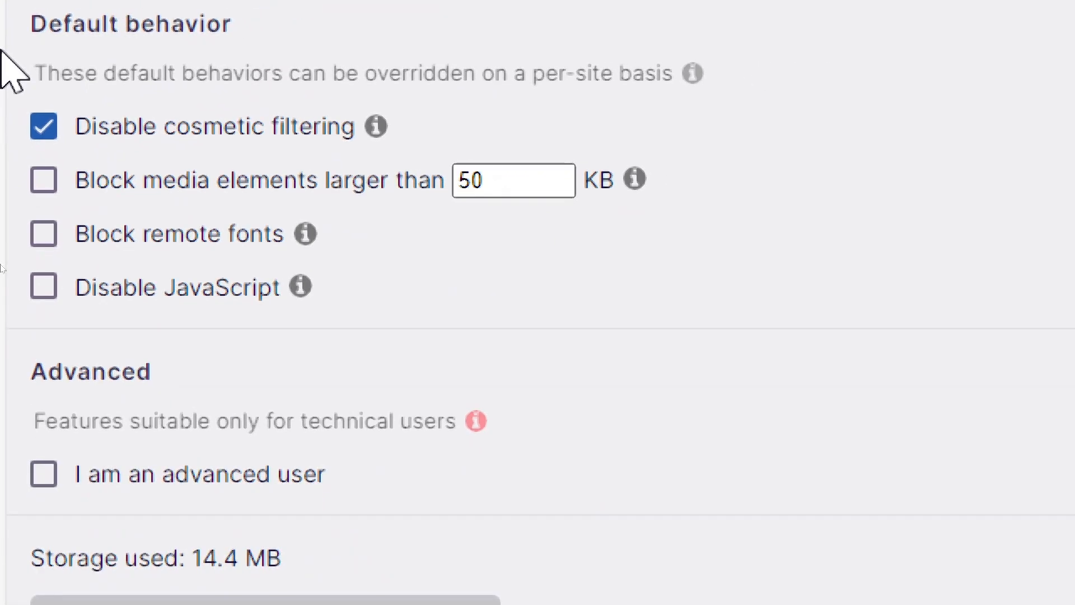
Step: Back up all uBlock Origin settings to a file and close the dashboard tab
scroll(down, 3)
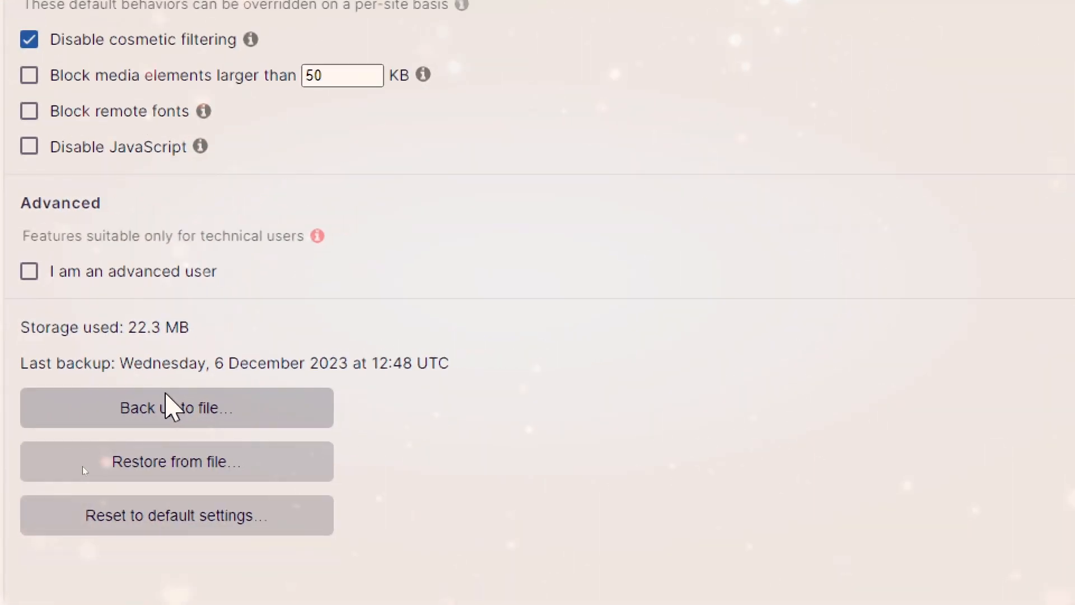
click(176, 407)
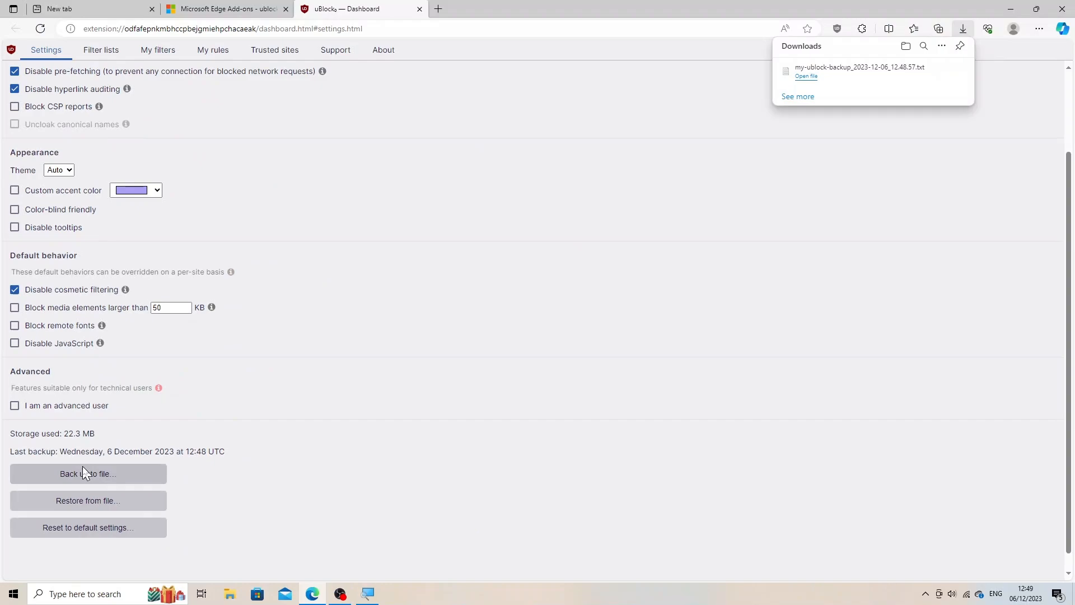
mouse_move(825, 72)
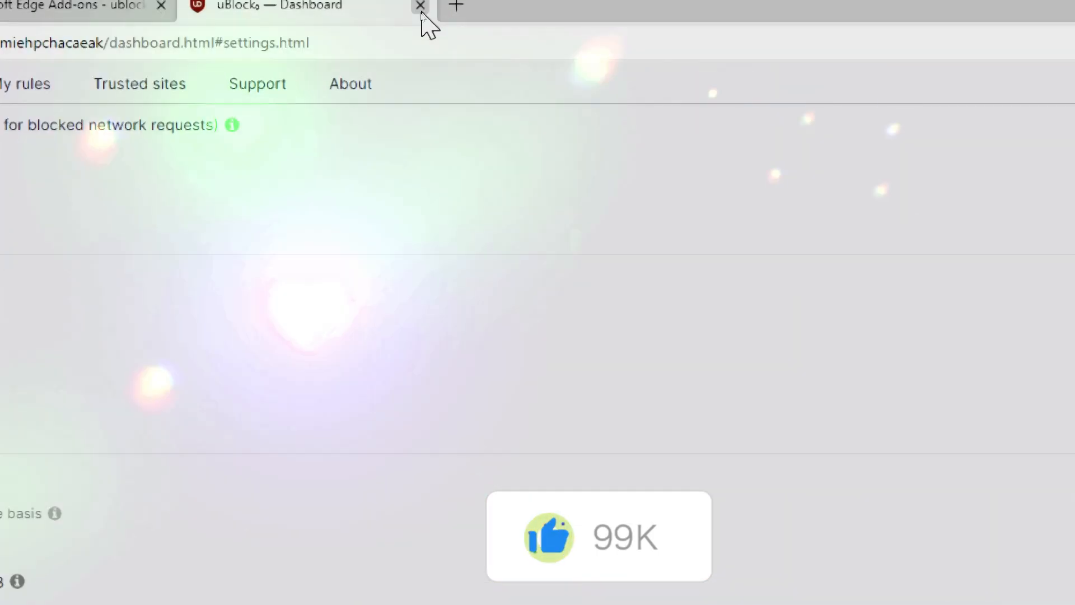
click(420, 6)
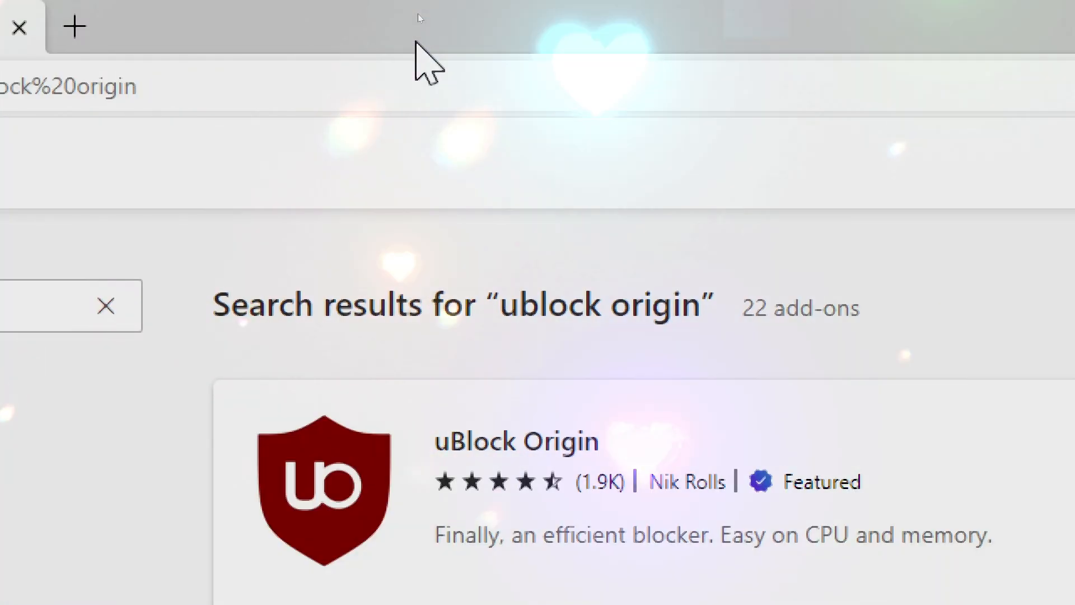